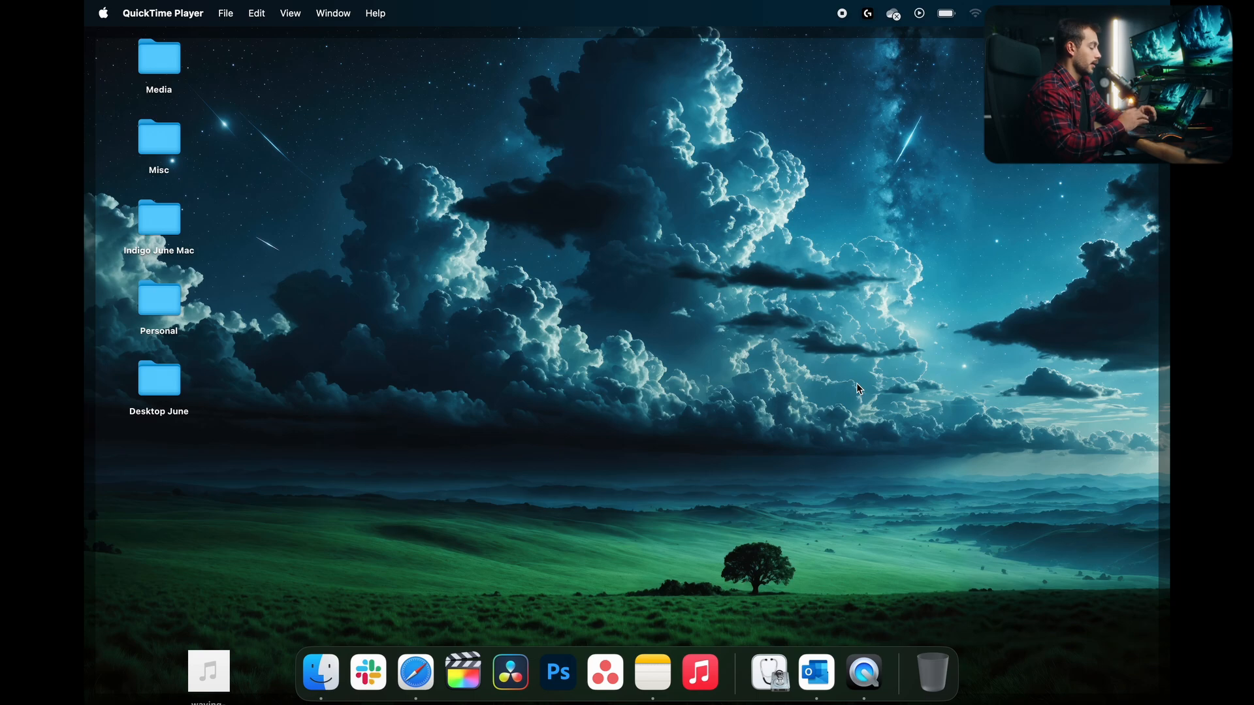
pyautogui.moveTo(814, 672)
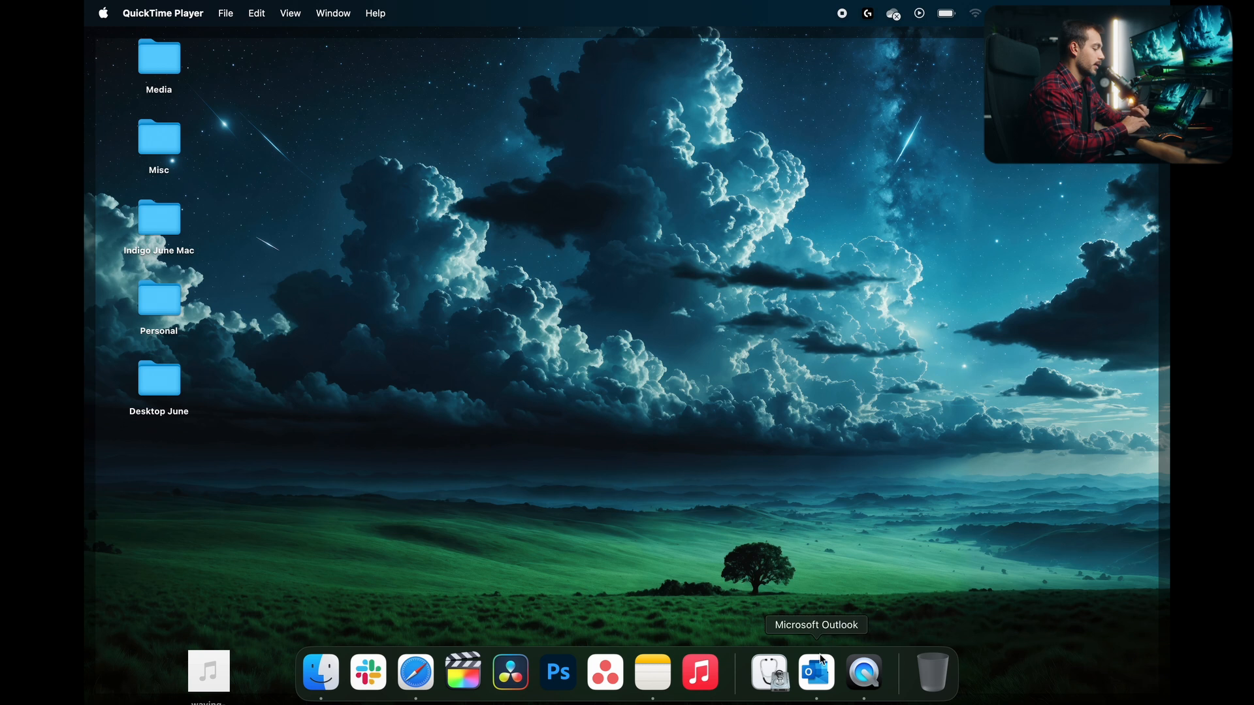
# Launch Microsoft Outlook from the Dock so its inbox window appears
pyautogui.click(815, 672)
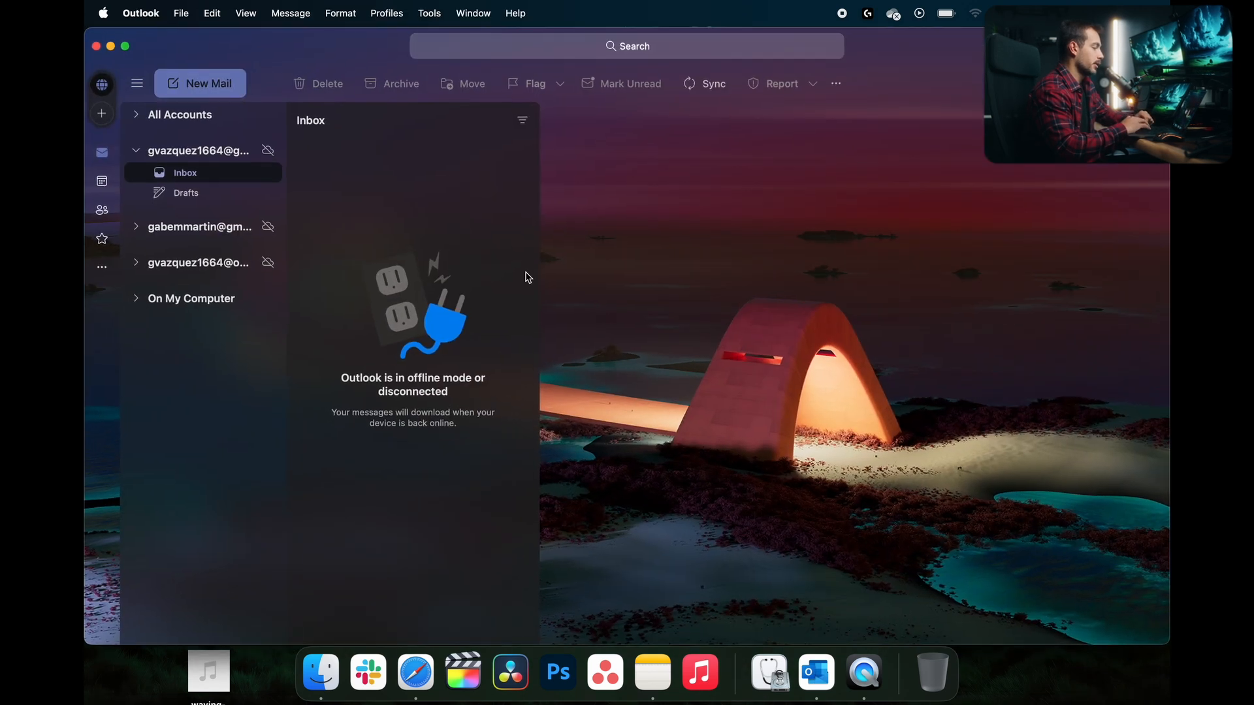
pyautogui.moveTo(287, 43)
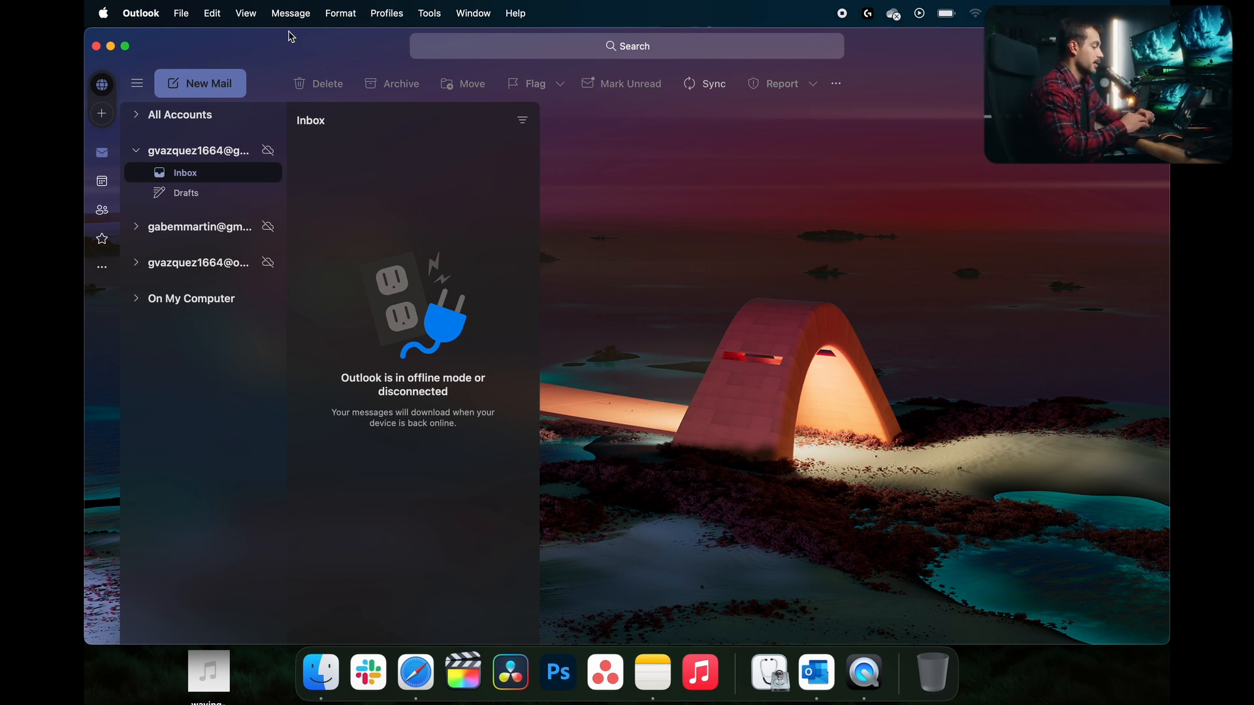
pyautogui.moveTo(234, 36)
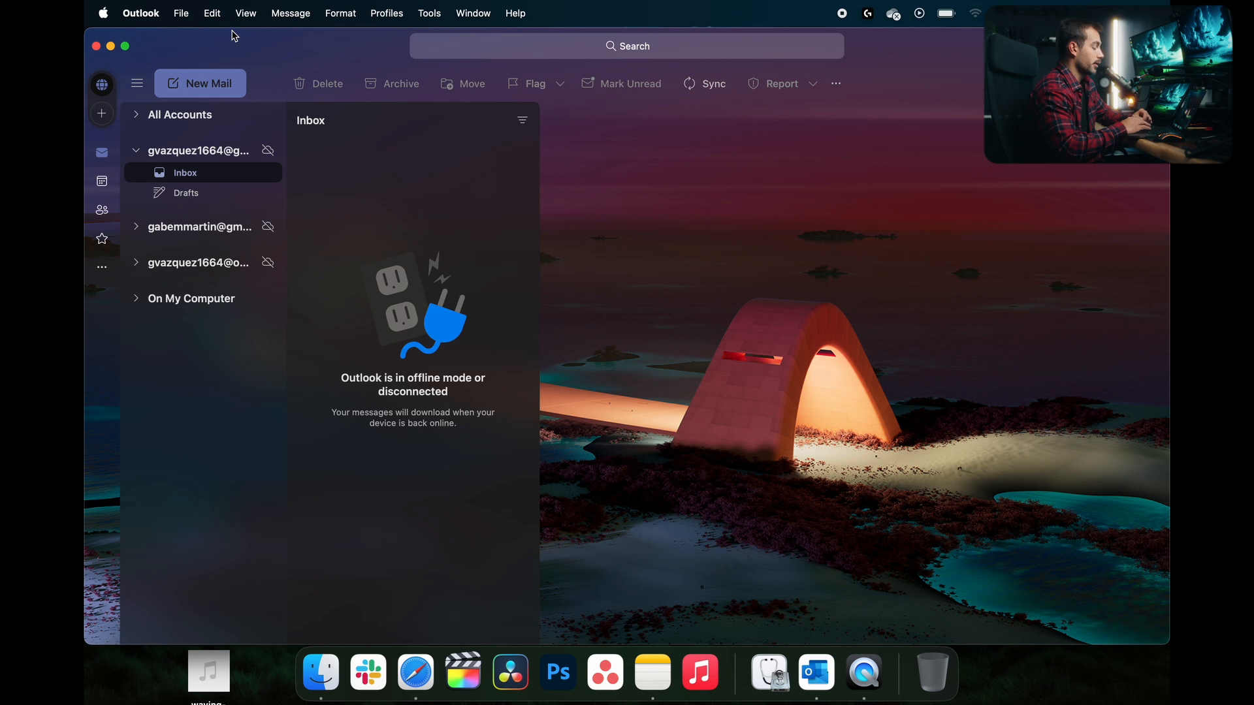
pyautogui.moveTo(105, 8)
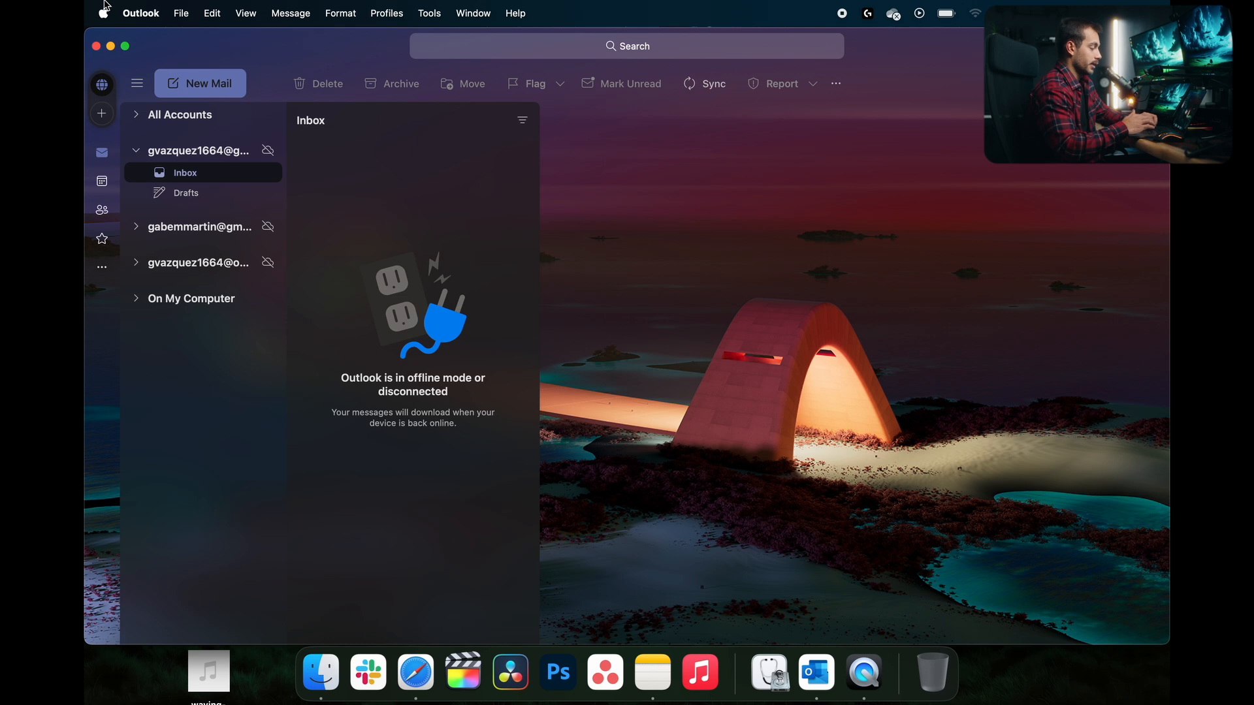
# Show System Settings > General > Storage's applications breakdown and locate Microsoft Outlook's disk usage
pyautogui.click(103, 13)
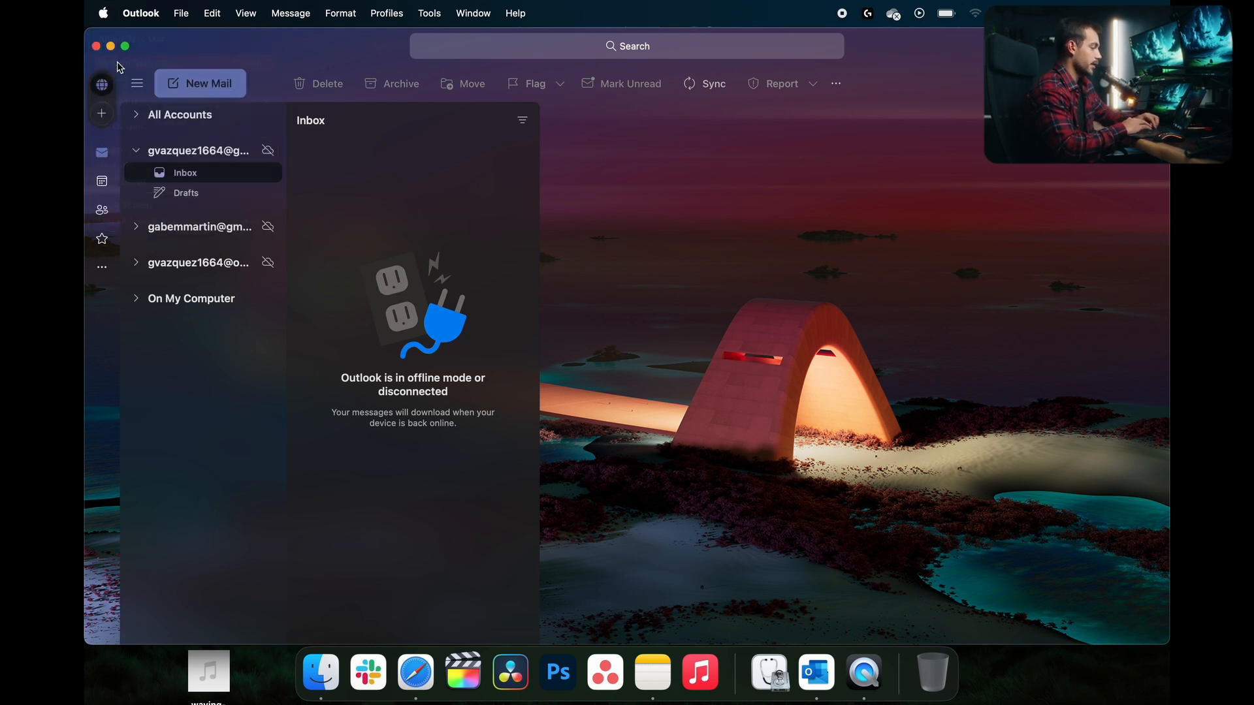
pyautogui.click(863, 672)
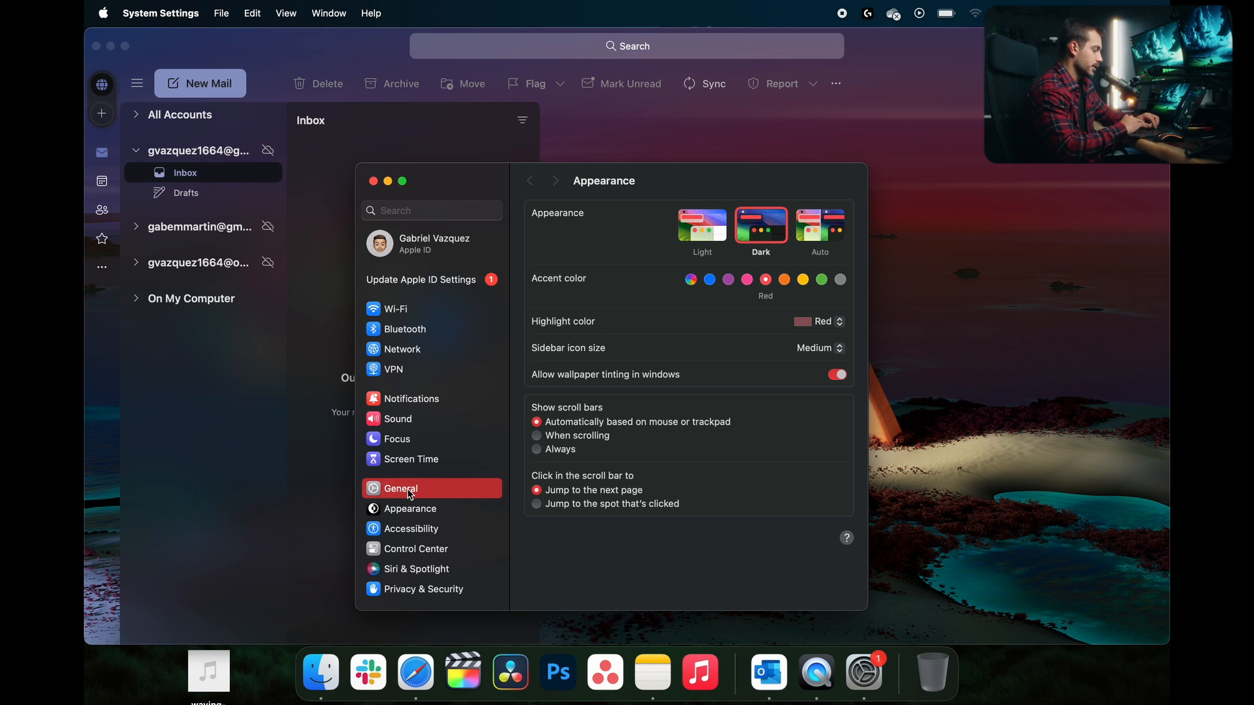
pyautogui.click(401, 488)
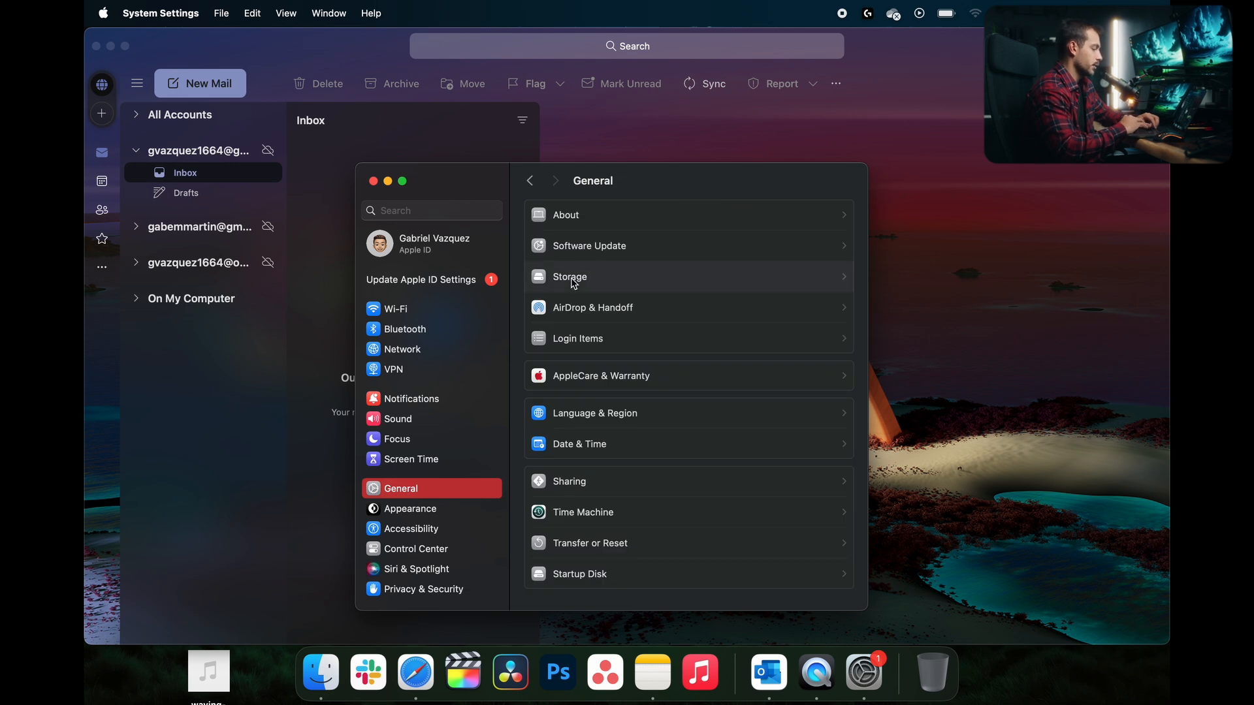
pyautogui.click(570, 277)
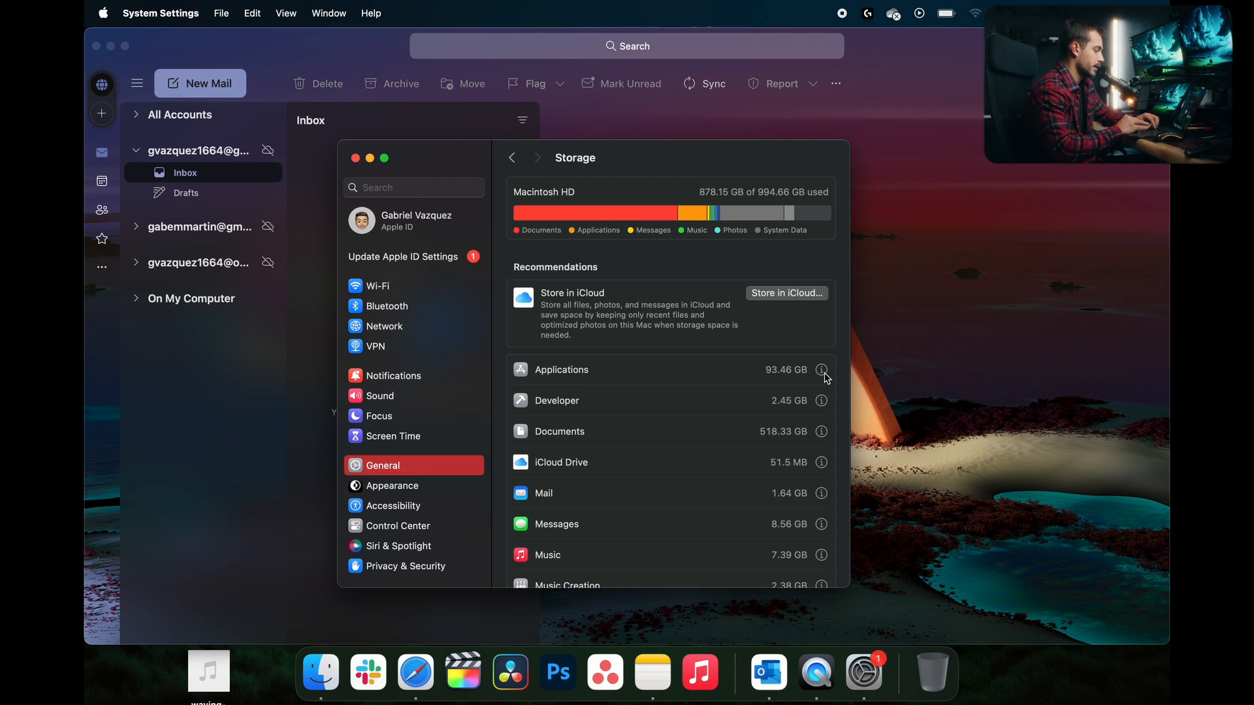
pyautogui.click(821, 370)
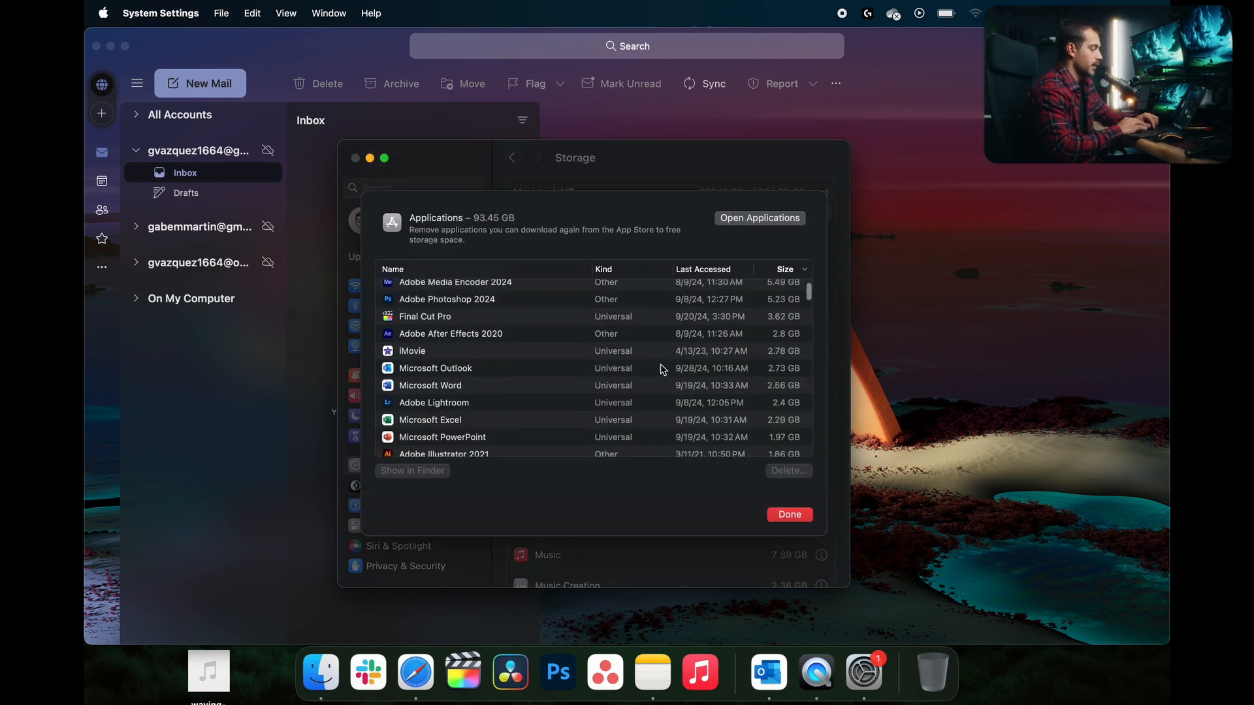
pyautogui.scroll(3)
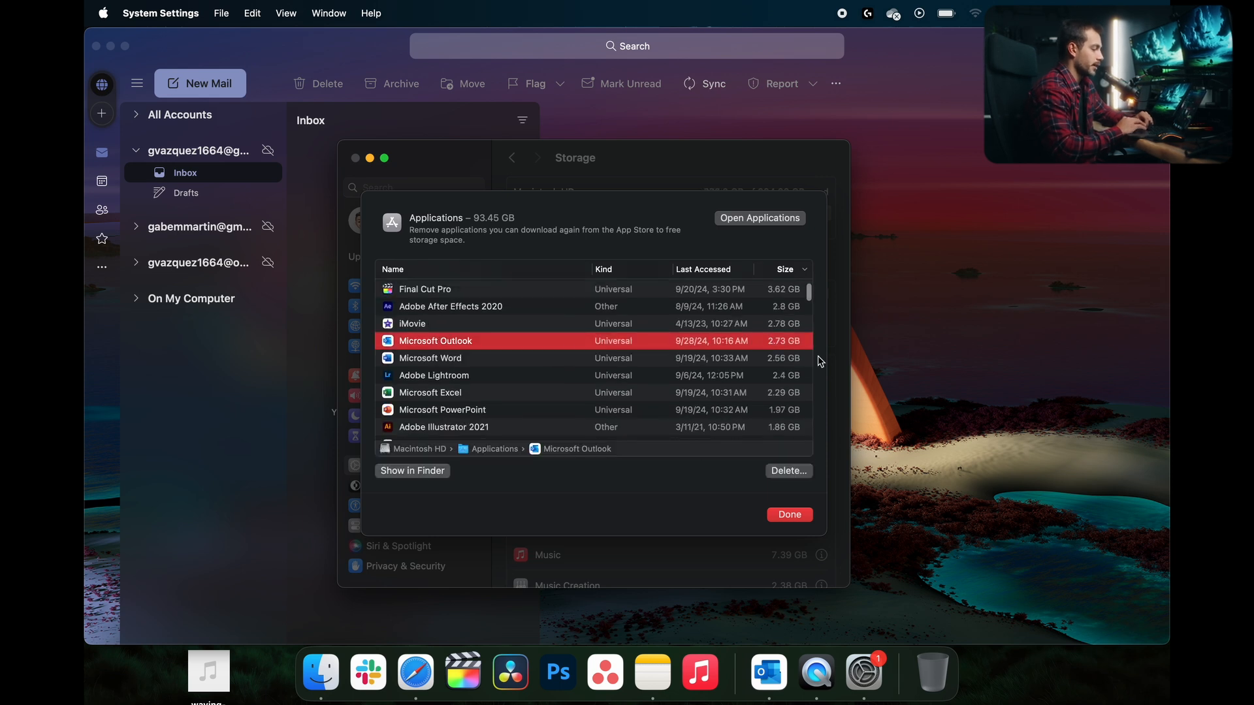
pyautogui.moveTo(785, 354)
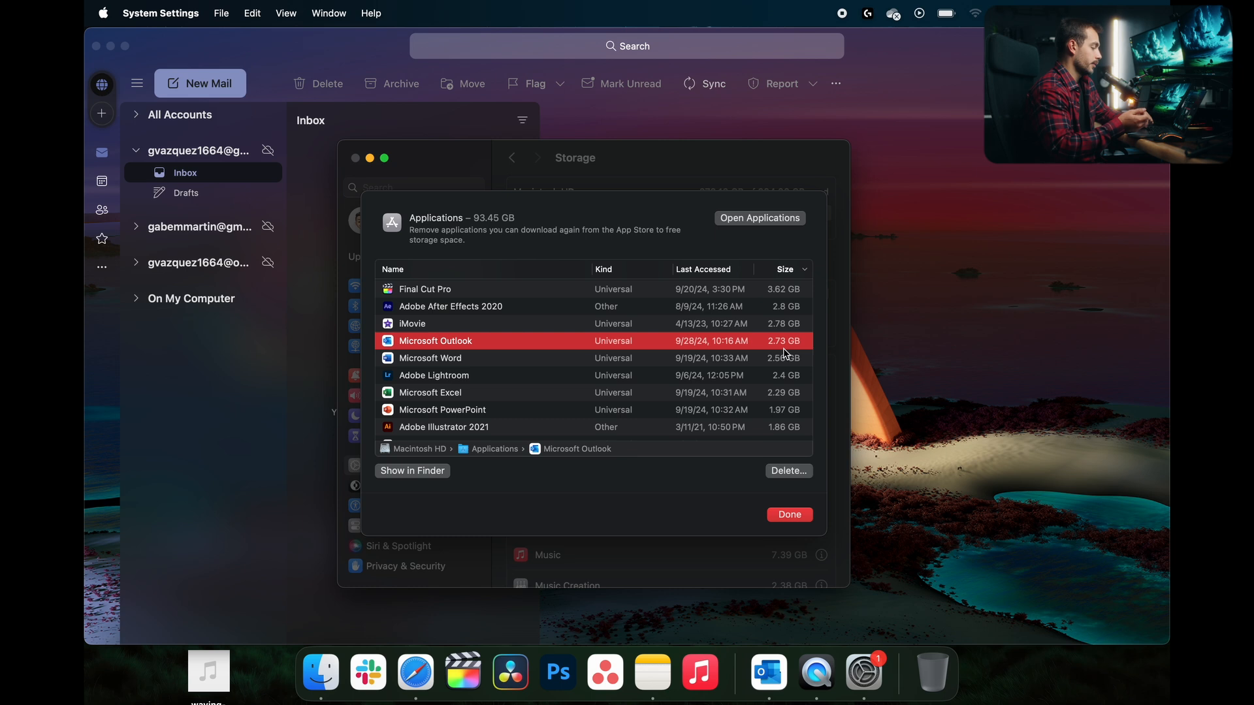
pyautogui.moveTo(798, 354)
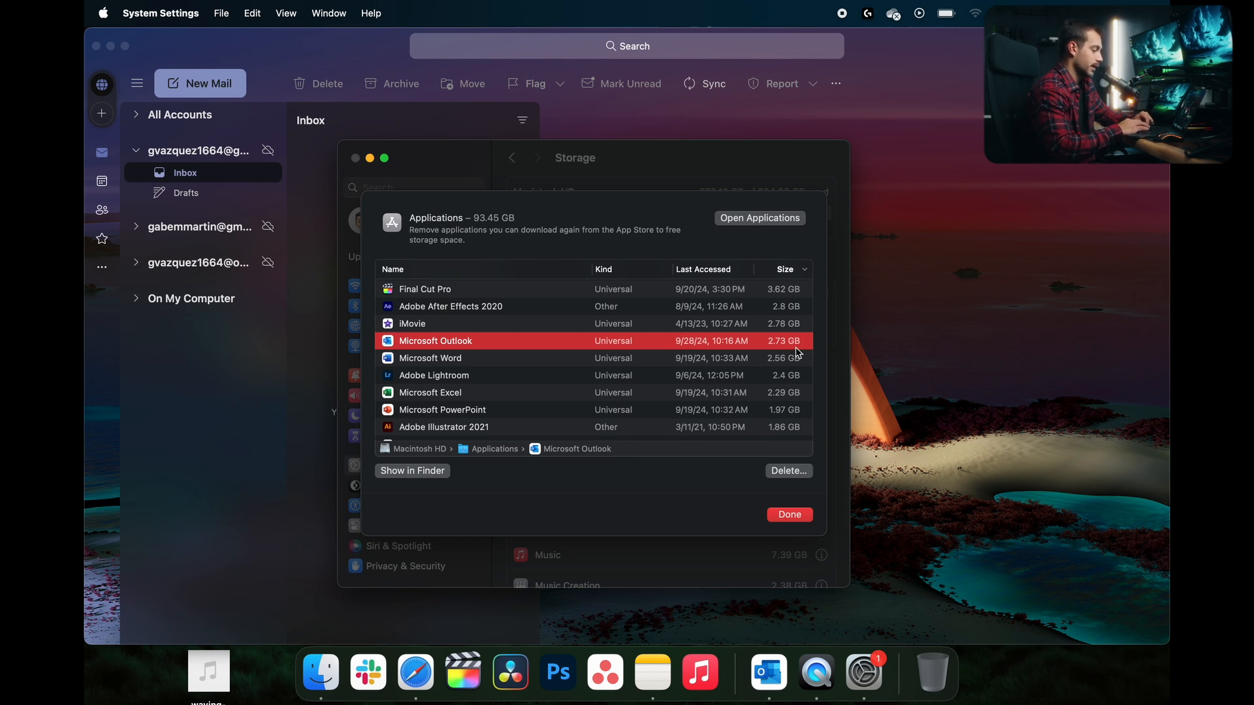
pyautogui.moveTo(789, 514)
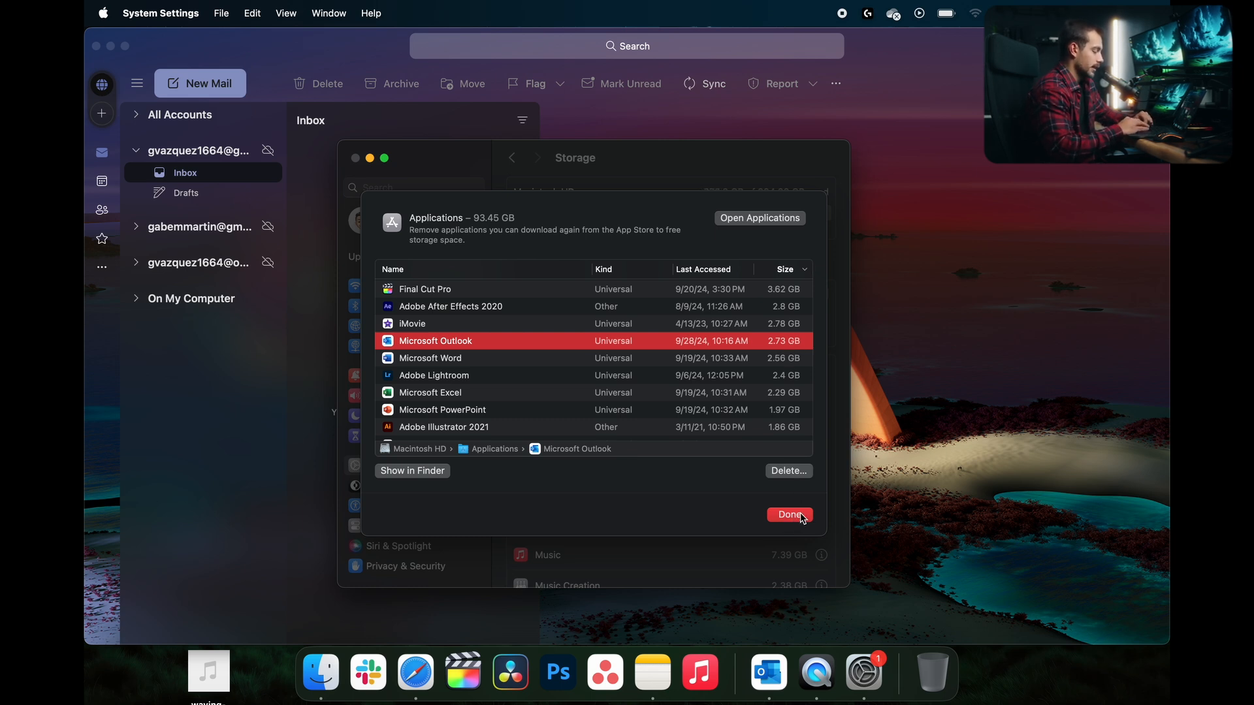
# Dismiss the storage list, return to Outlook and pull down the Tools menu toward Accounts…
pyautogui.click(790, 515)
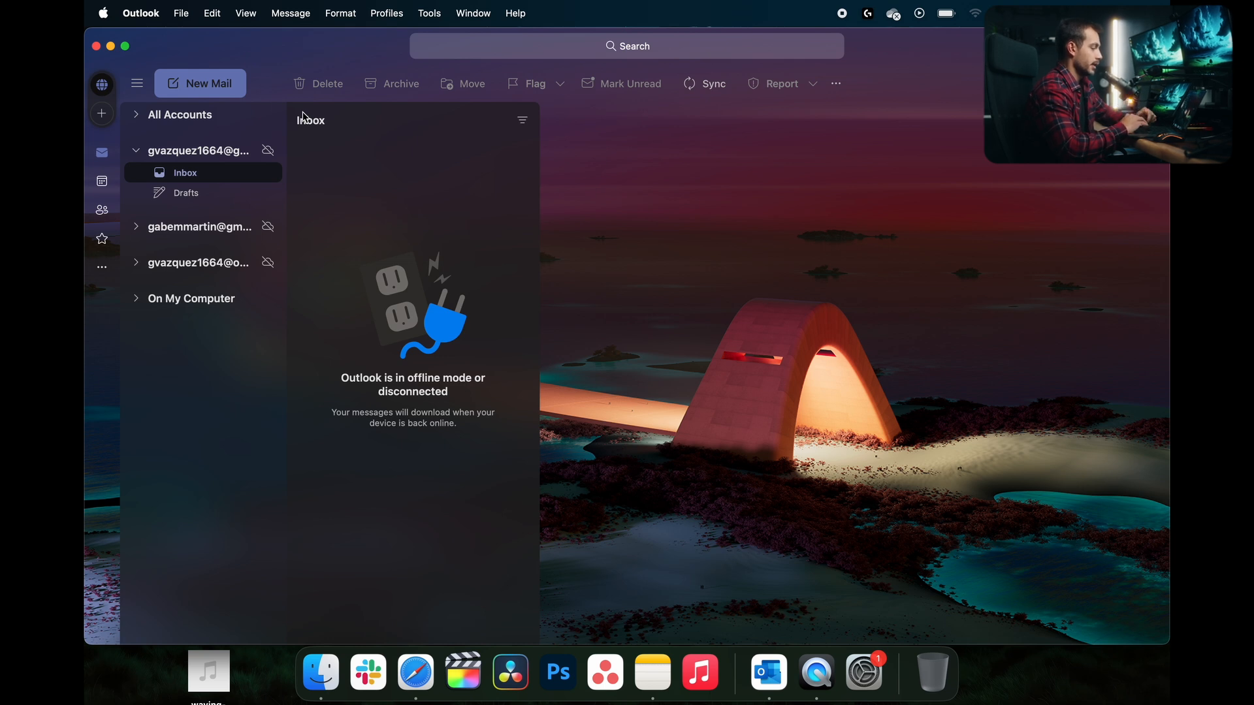
pyautogui.moveTo(191, 7)
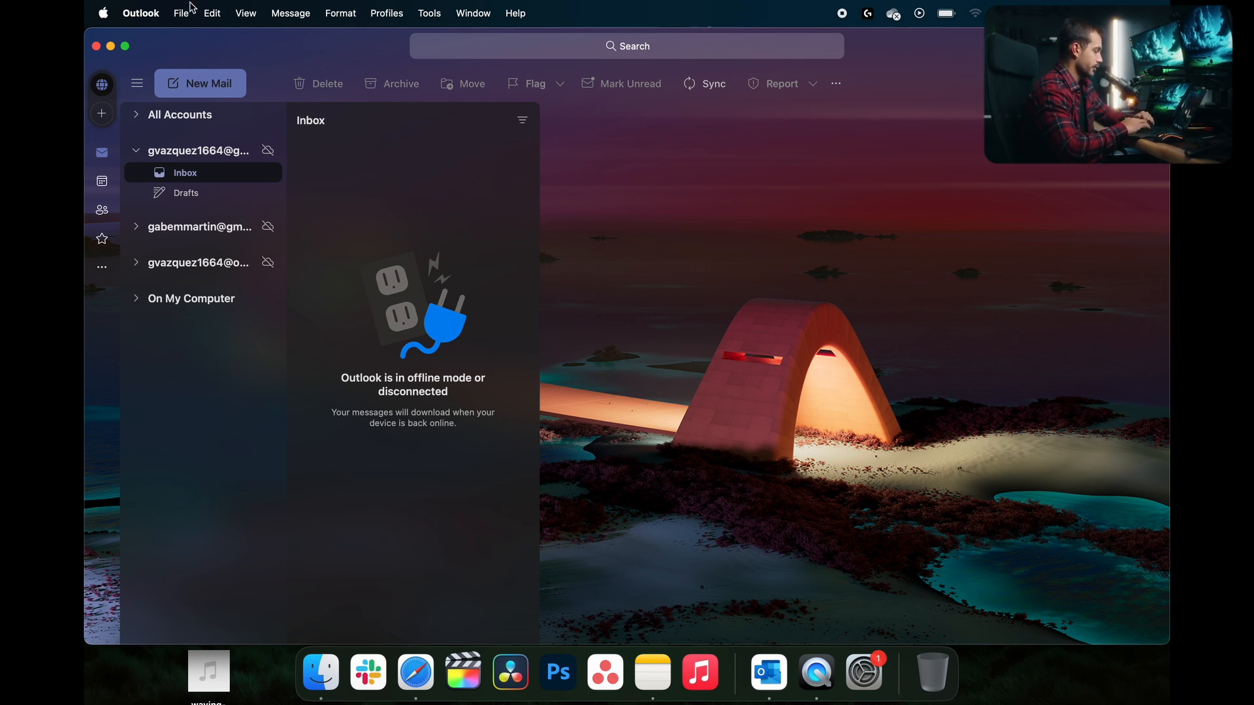
pyautogui.click(429, 13)
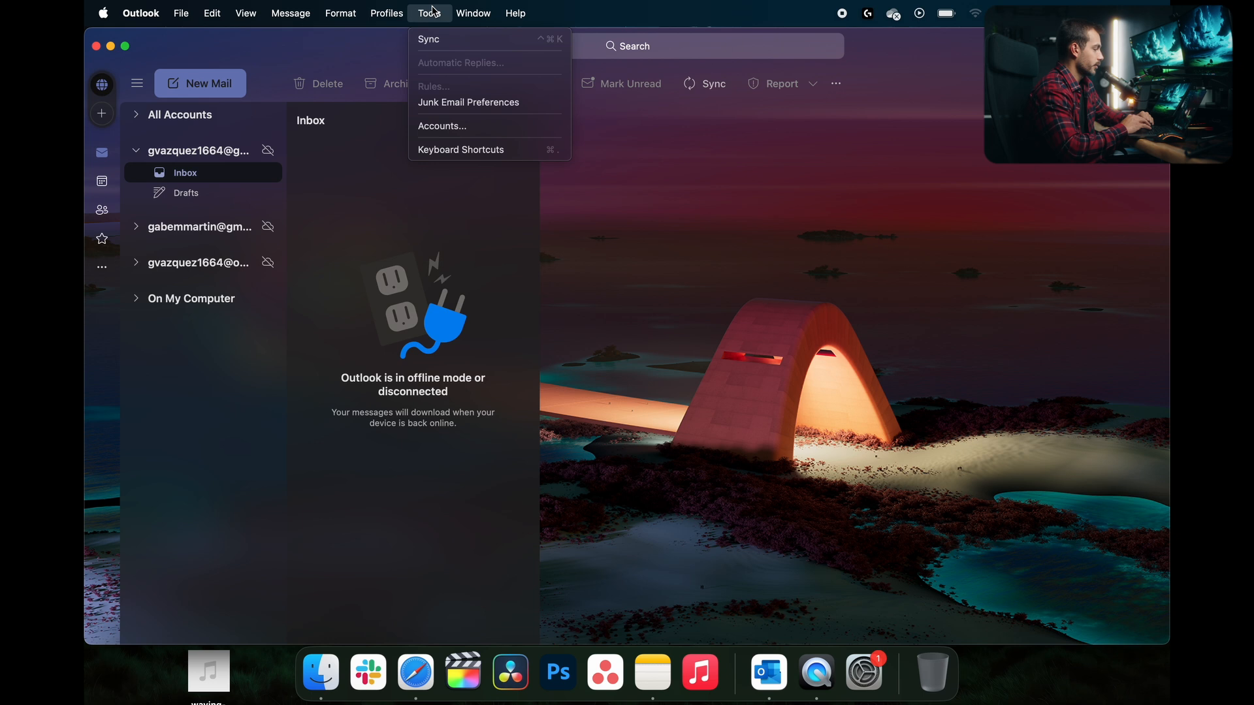
pyautogui.click(340, 13)
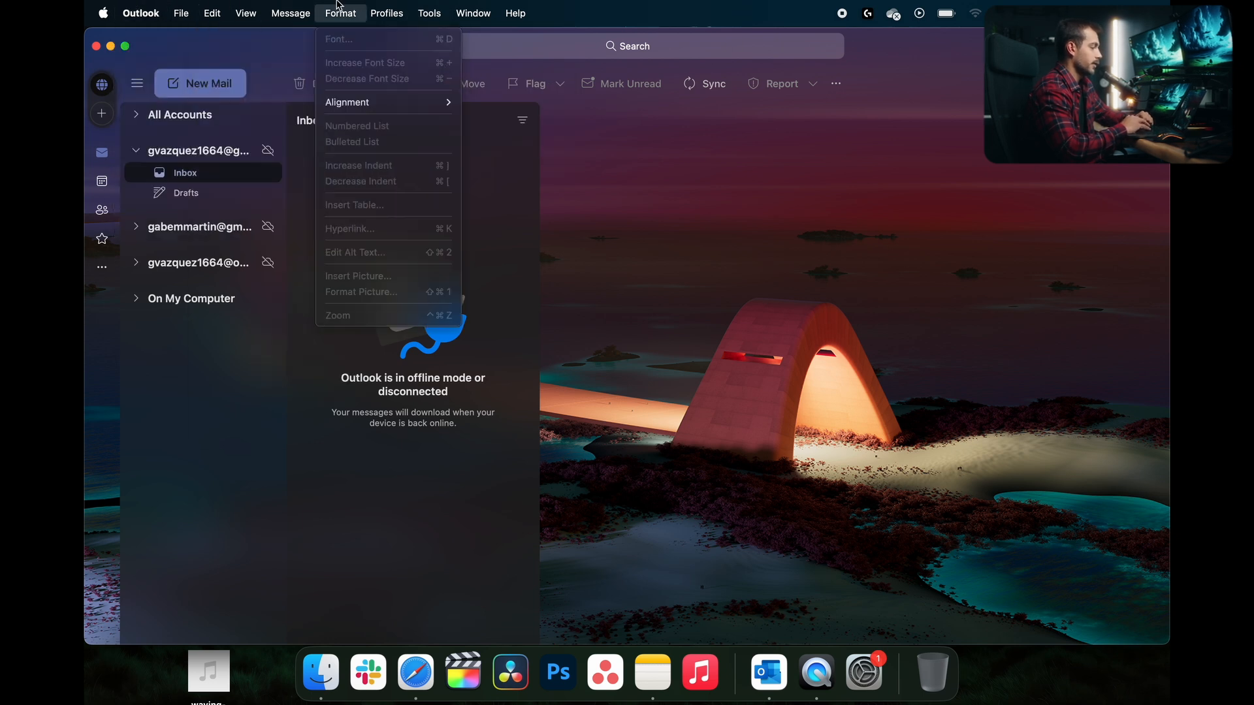
pyautogui.click(429, 13)
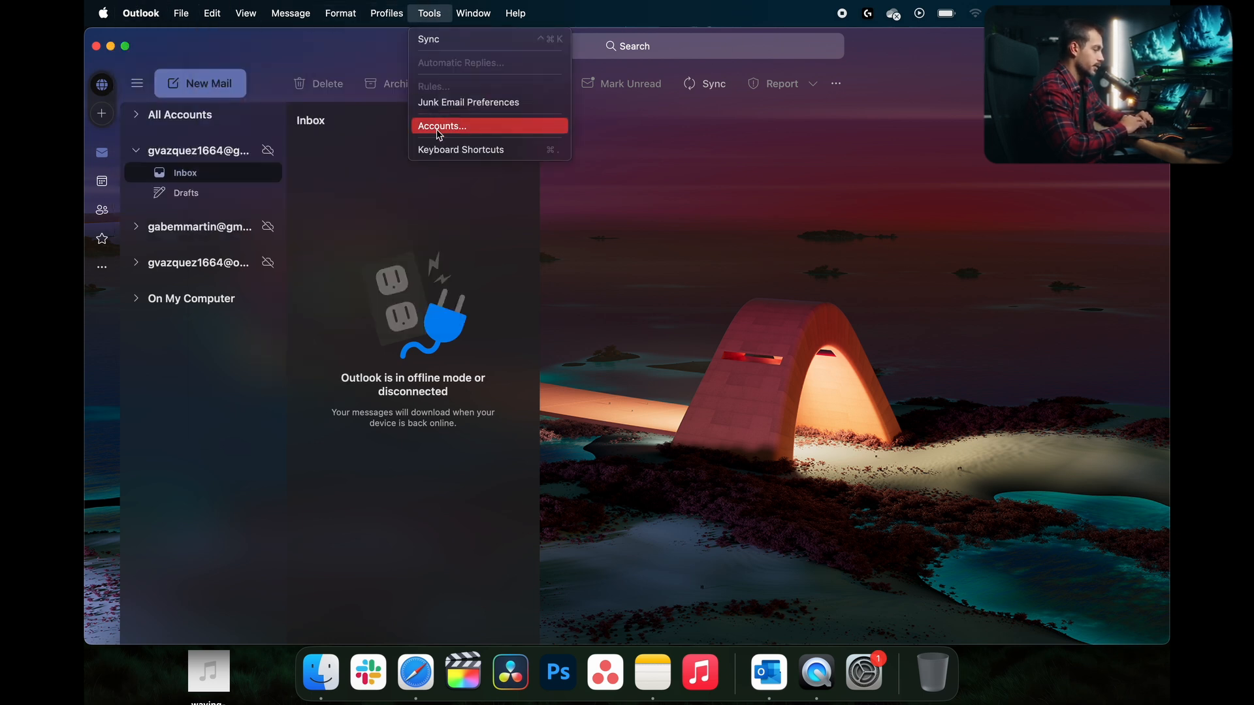
# Show the Accounts window and review each of the three accounts, ending on Outlook.com
pyautogui.click(441, 125)
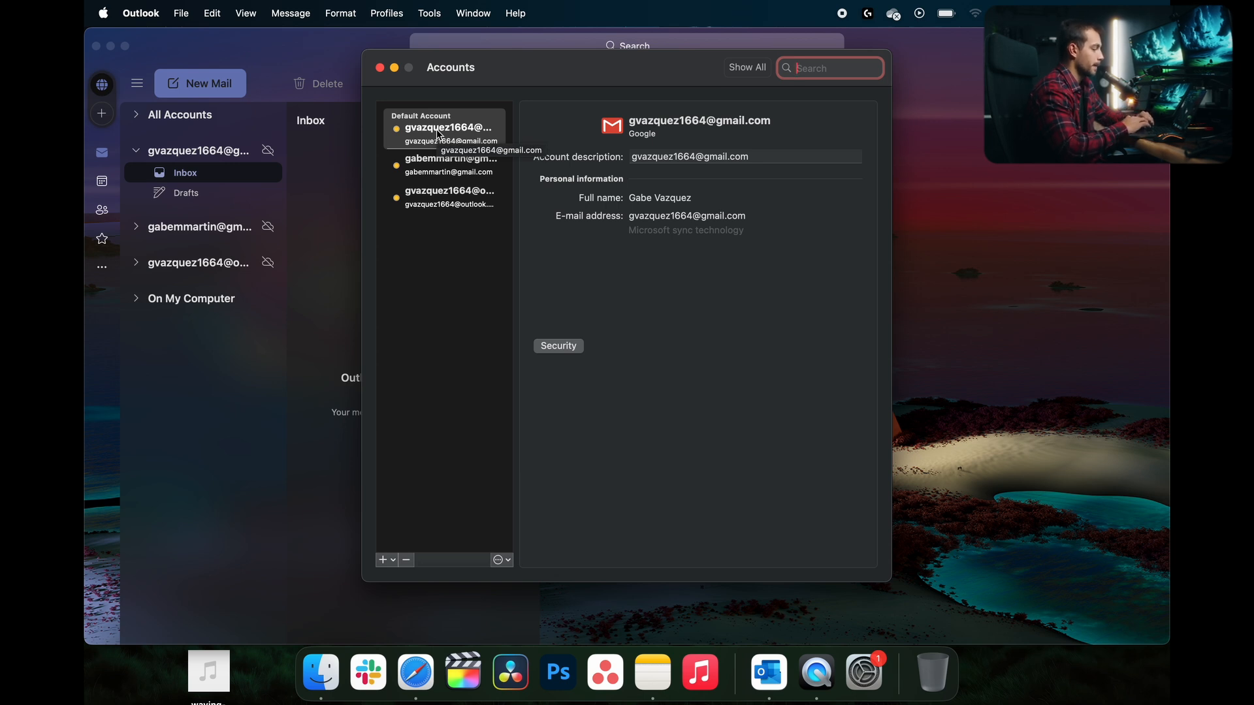
pyautogui.click(444, 165)
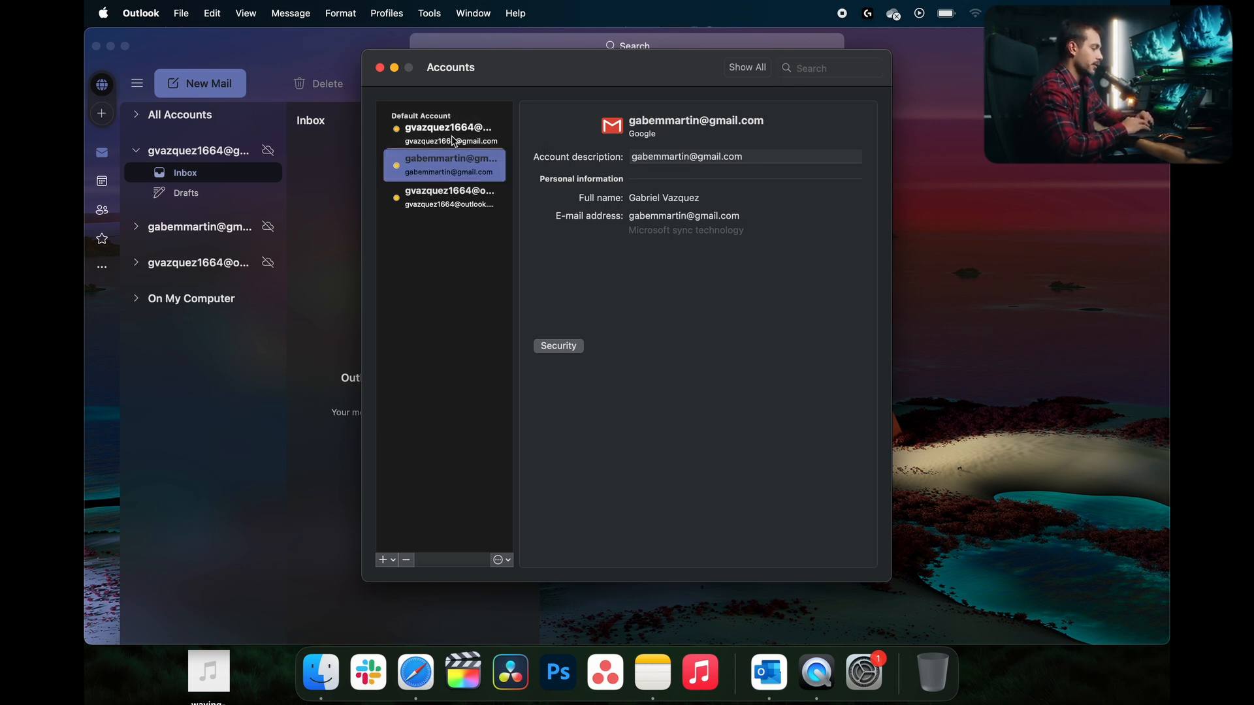
pyautogui.moveTo(482, 205)
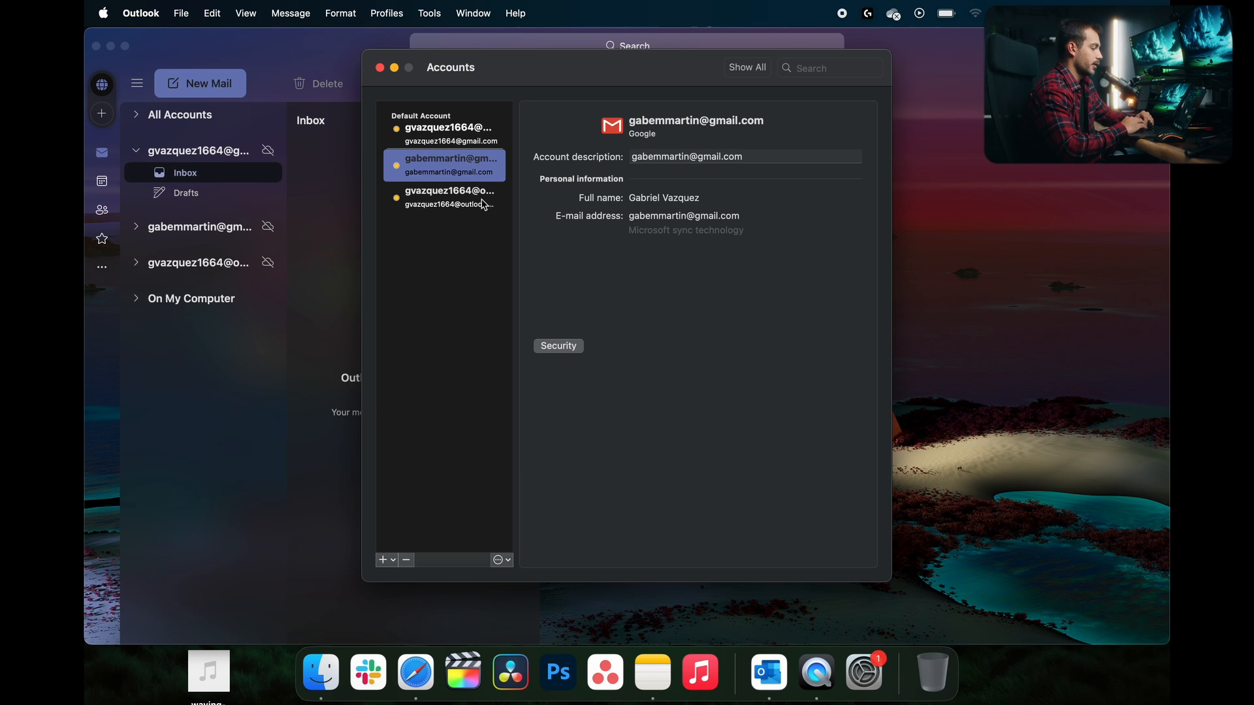
pyautogui.click(444, 128)
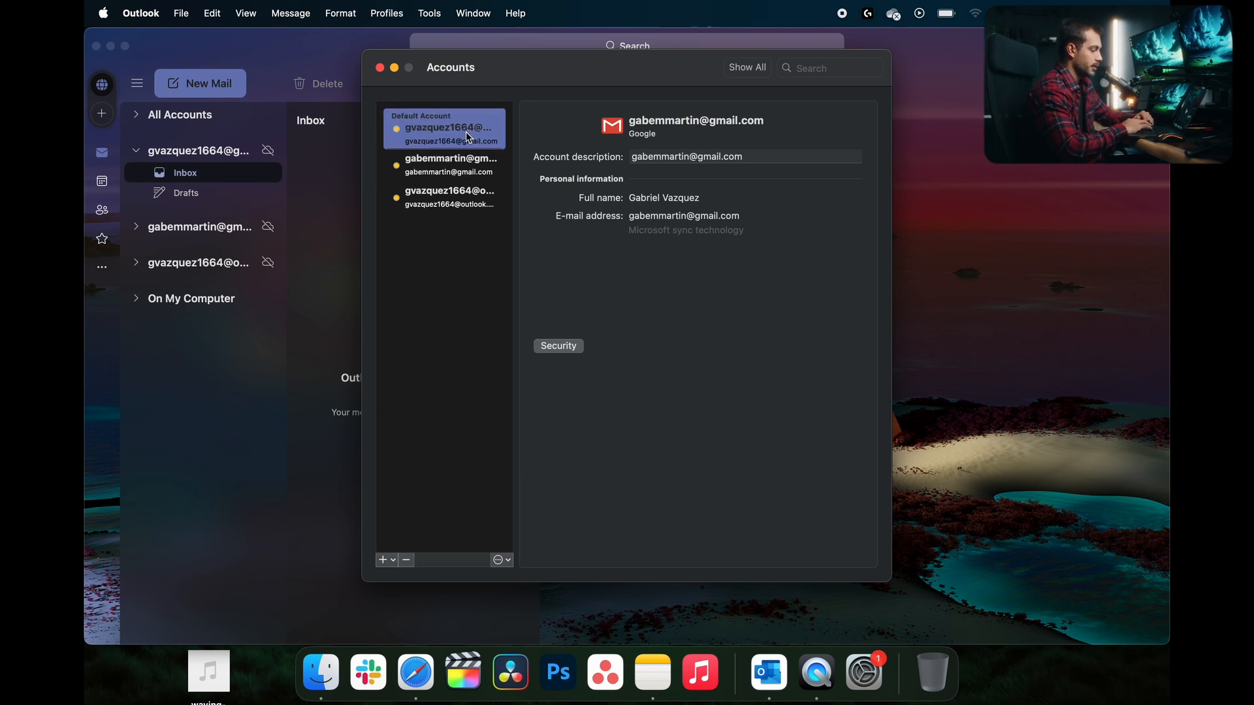
pyautogui.click(444, 197)
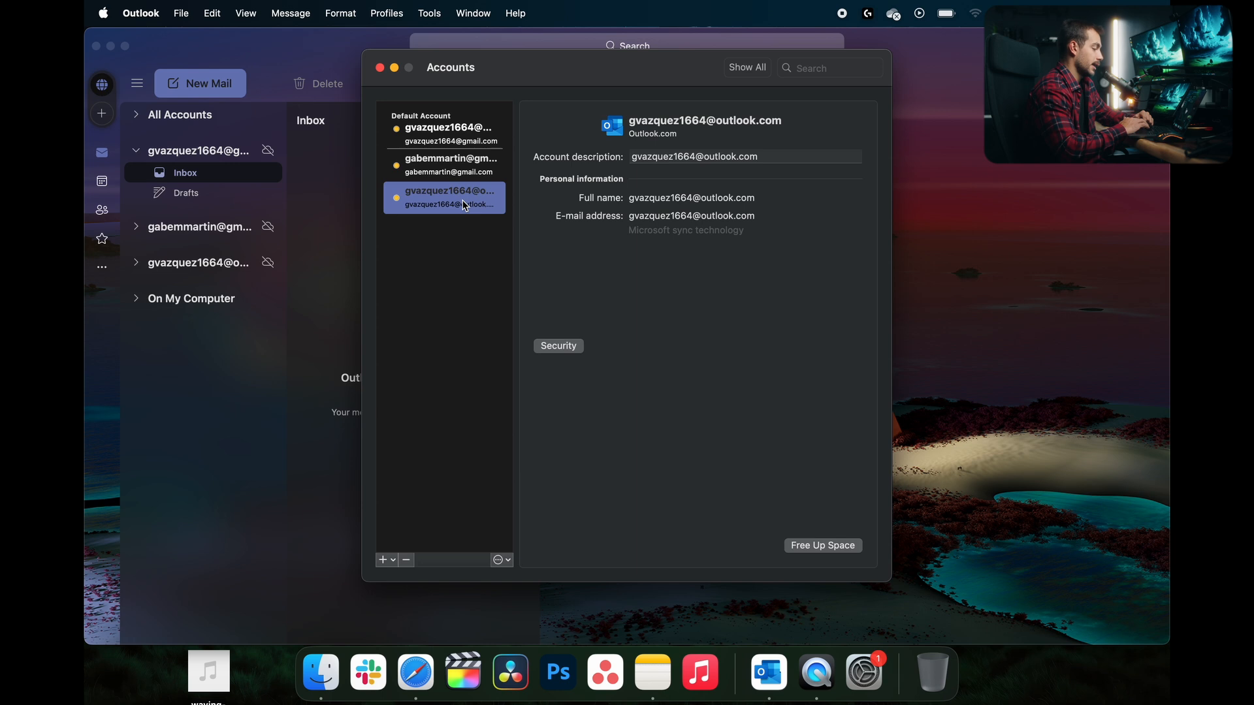
pyautogui.moveTo(464, 184)
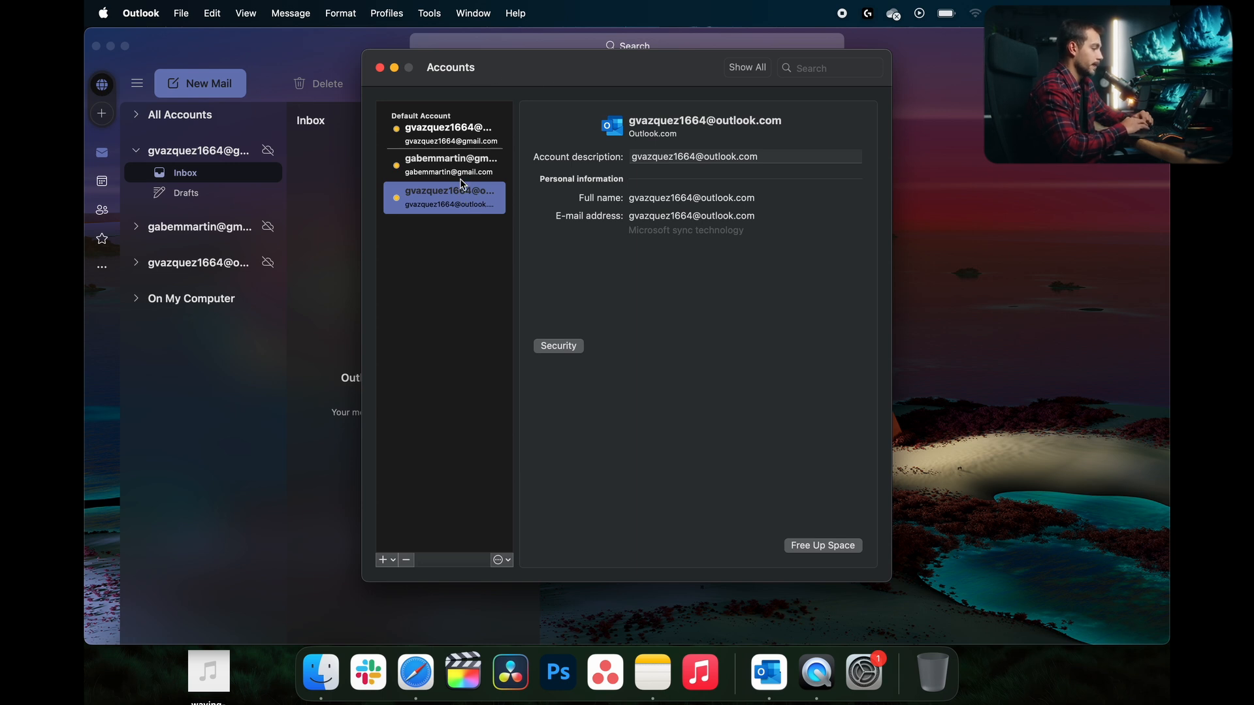
pyautogui.moveTo(674, 114)
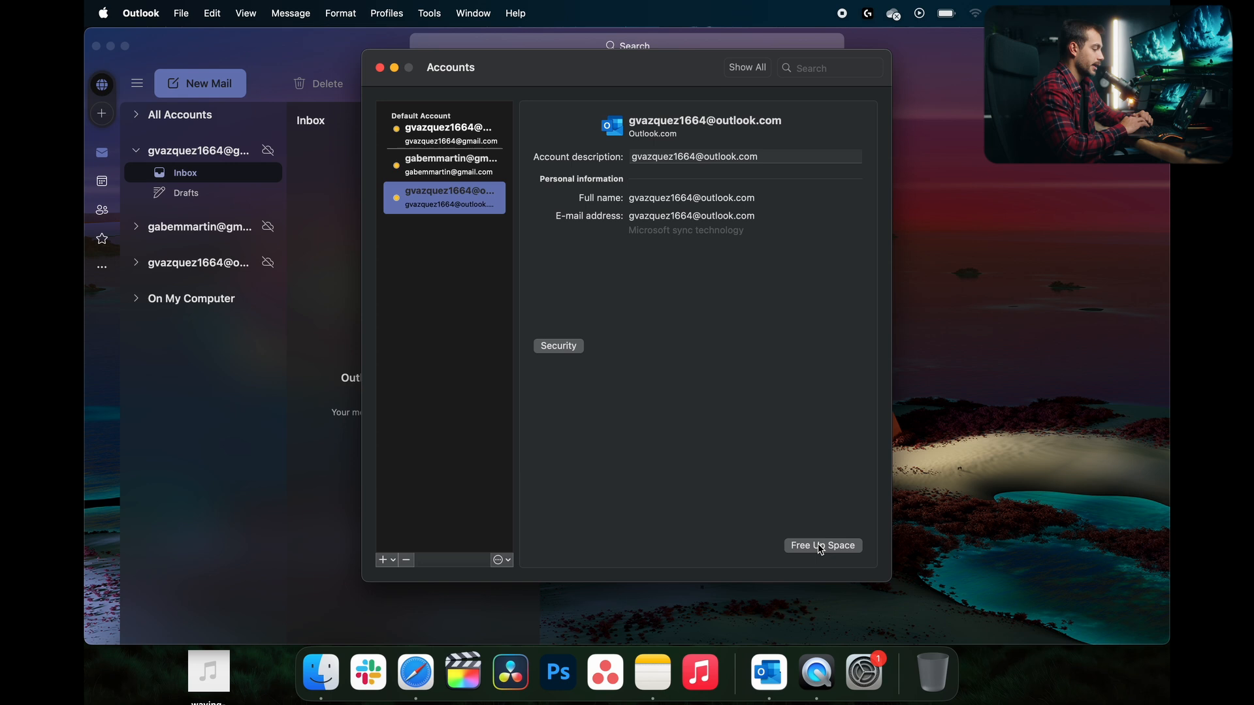
# Free Up Space for the Outlook.com account, confirm with Continue, and close Accounts
pyautogui.click(822, 546)
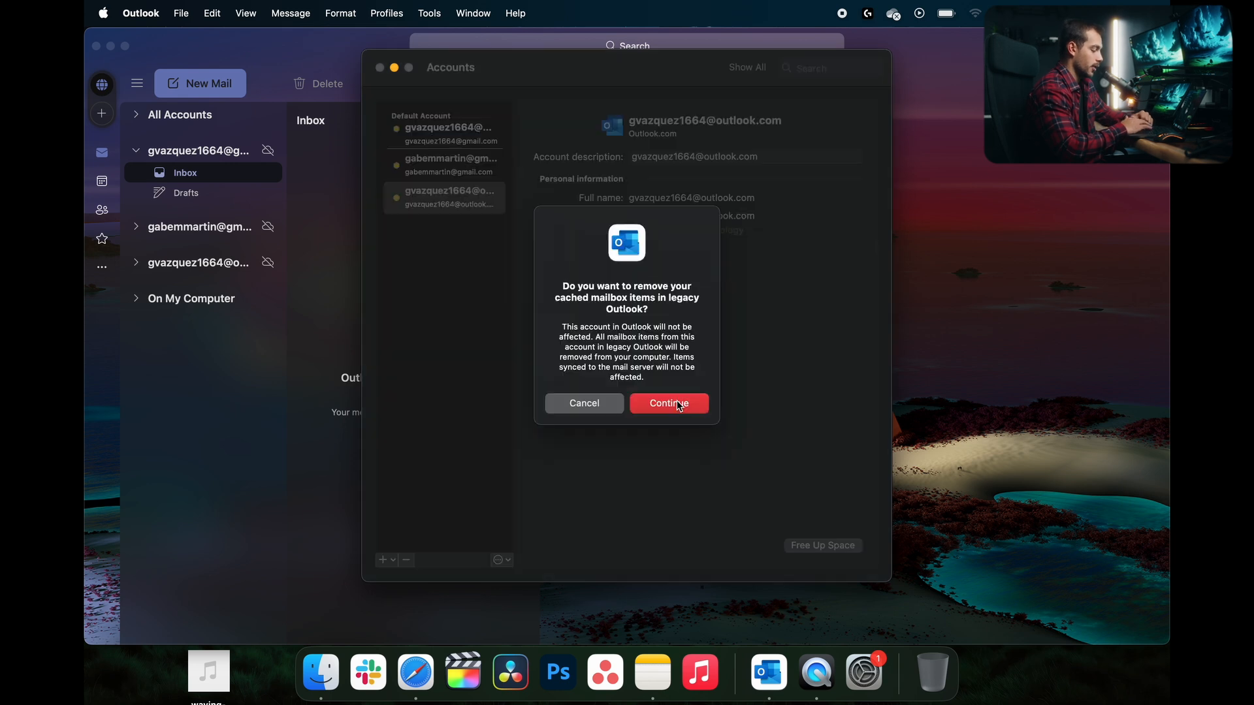
pyautogui.moveTo(671, 408)
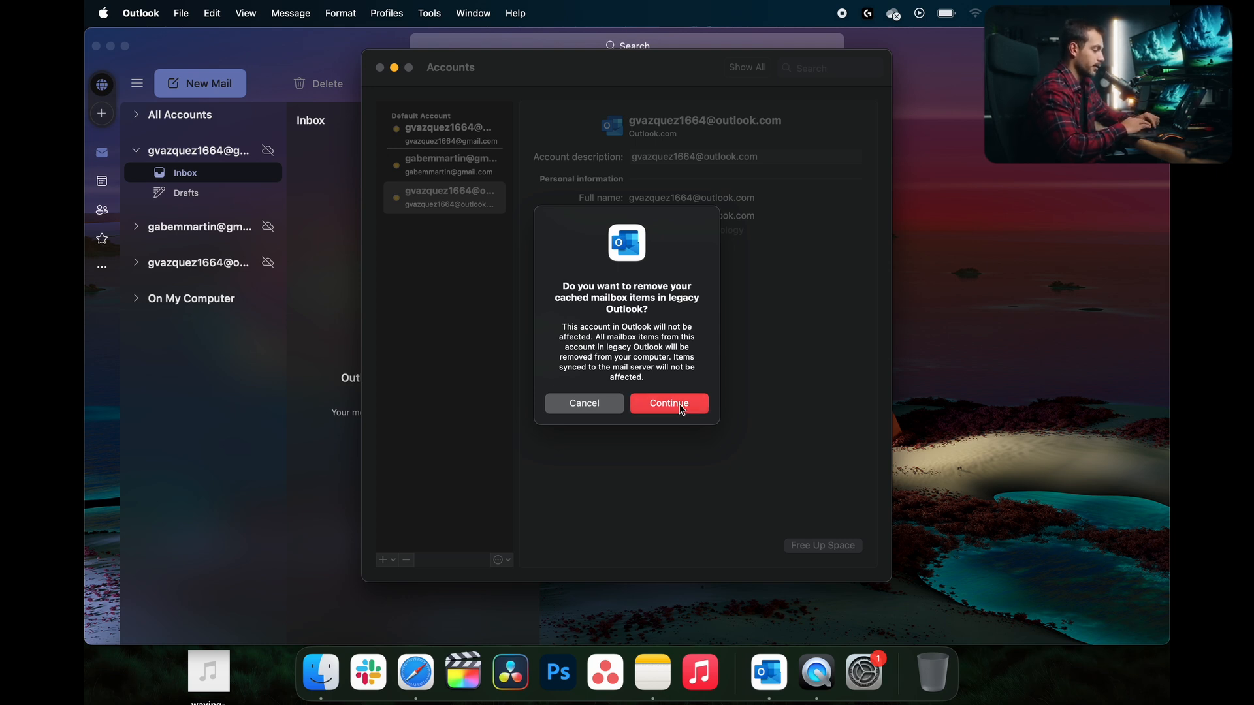
pyautogui.click(668, 403)
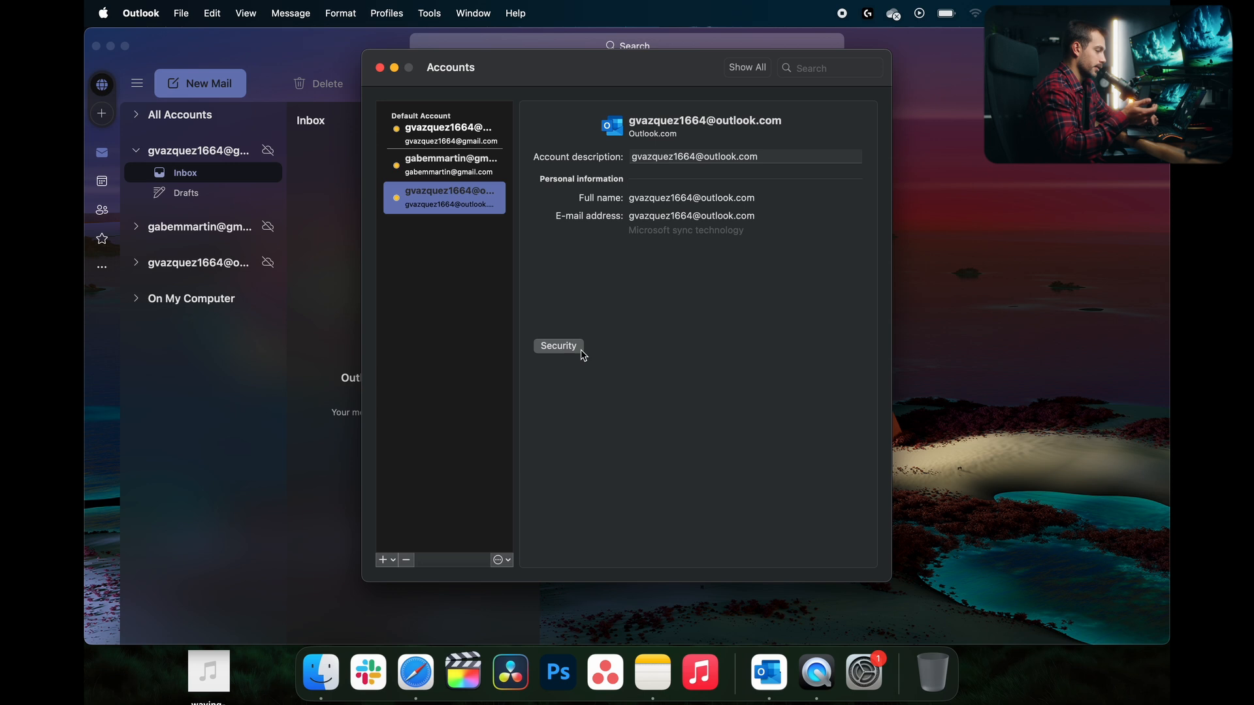
pyautogui.click(380, 67)
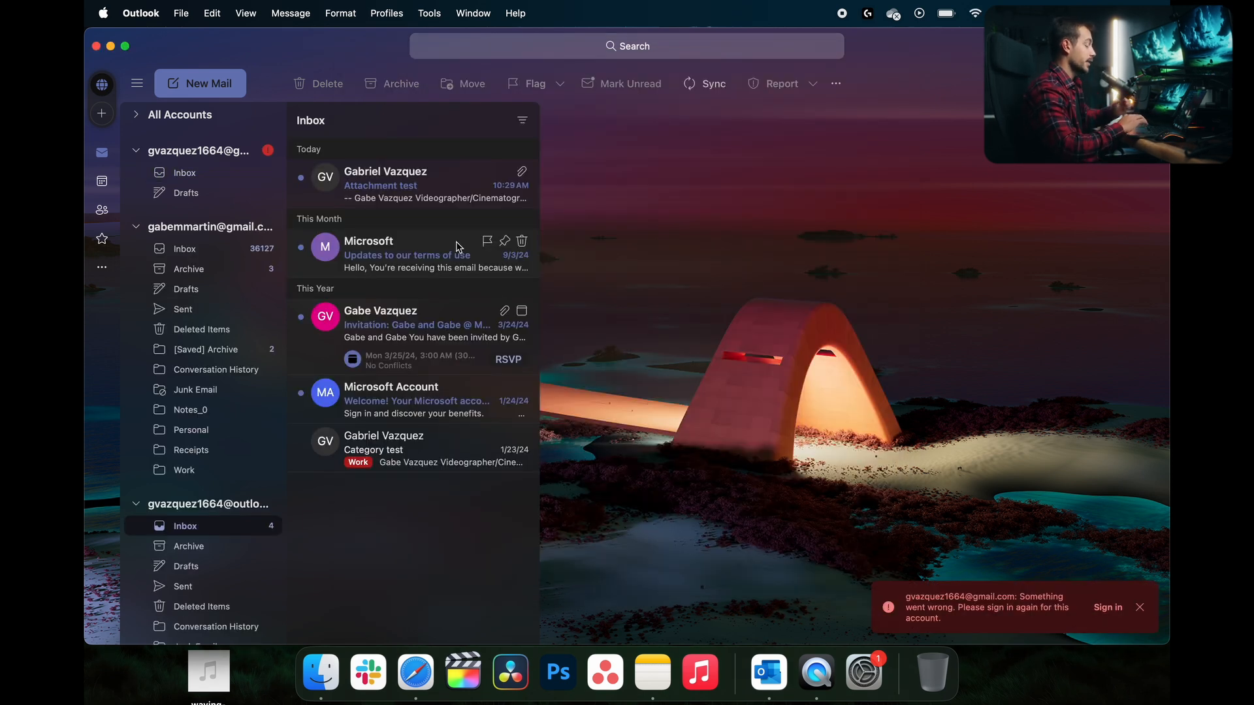
pyautogui.moveTo(509, 46)
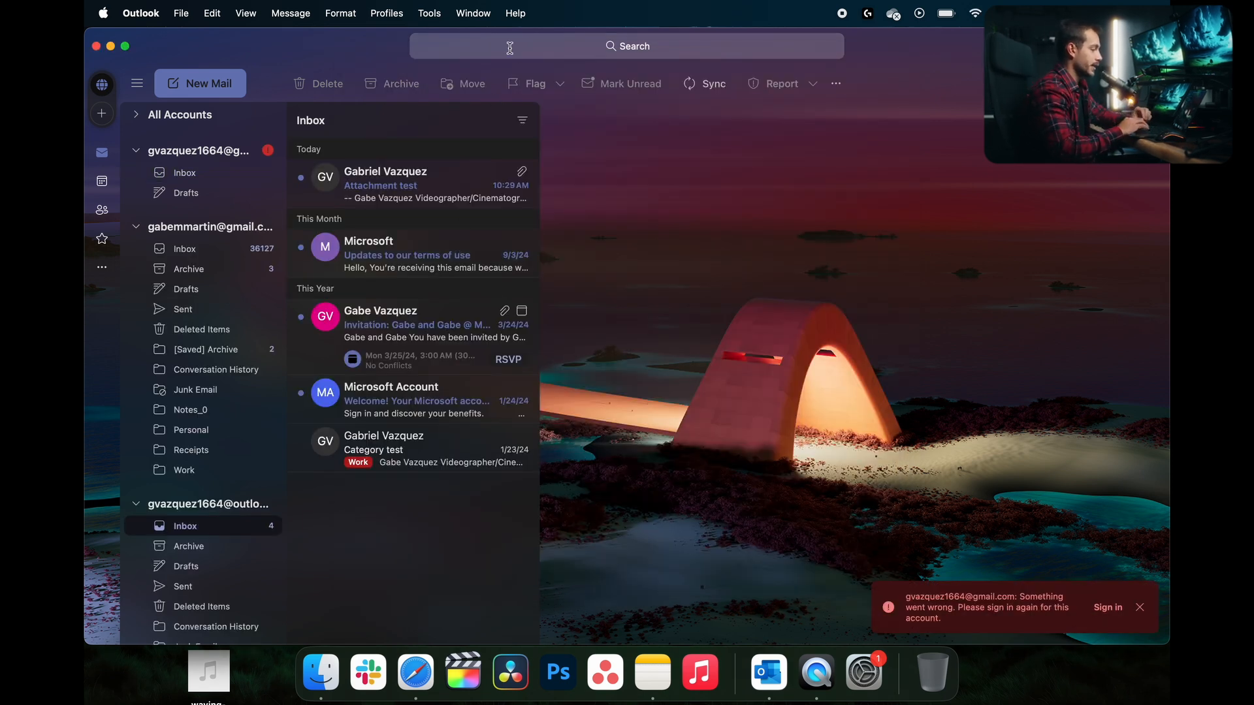
# Search the mailbox for messages with attachments whose size is greater than 10 MB
pyautogui.click(626, 45)
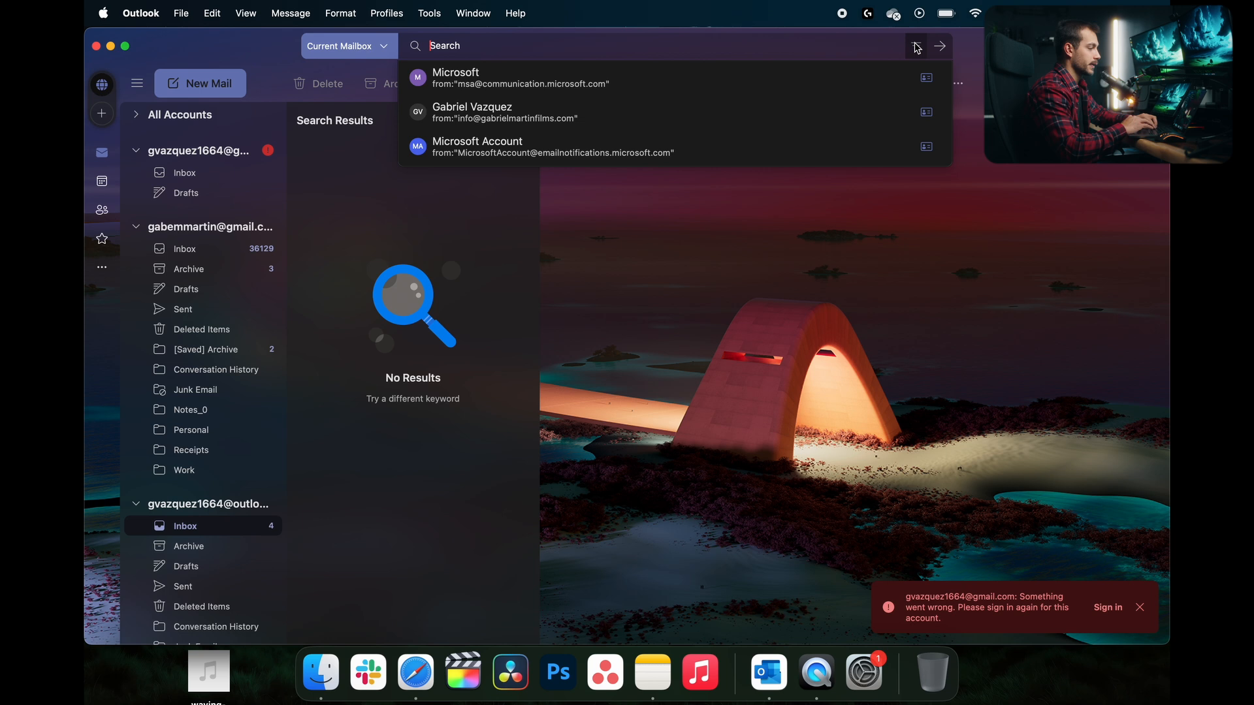
pyautogui.click(915, 46)
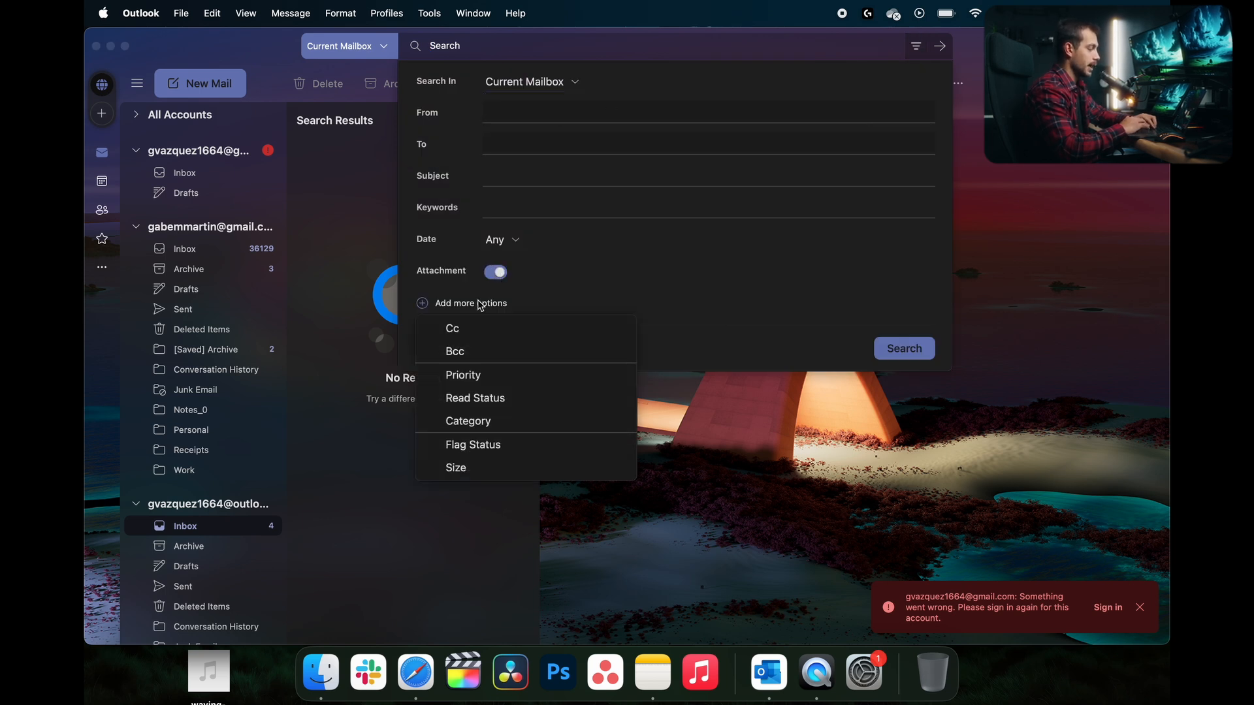
pyautogui.click(456, 467)
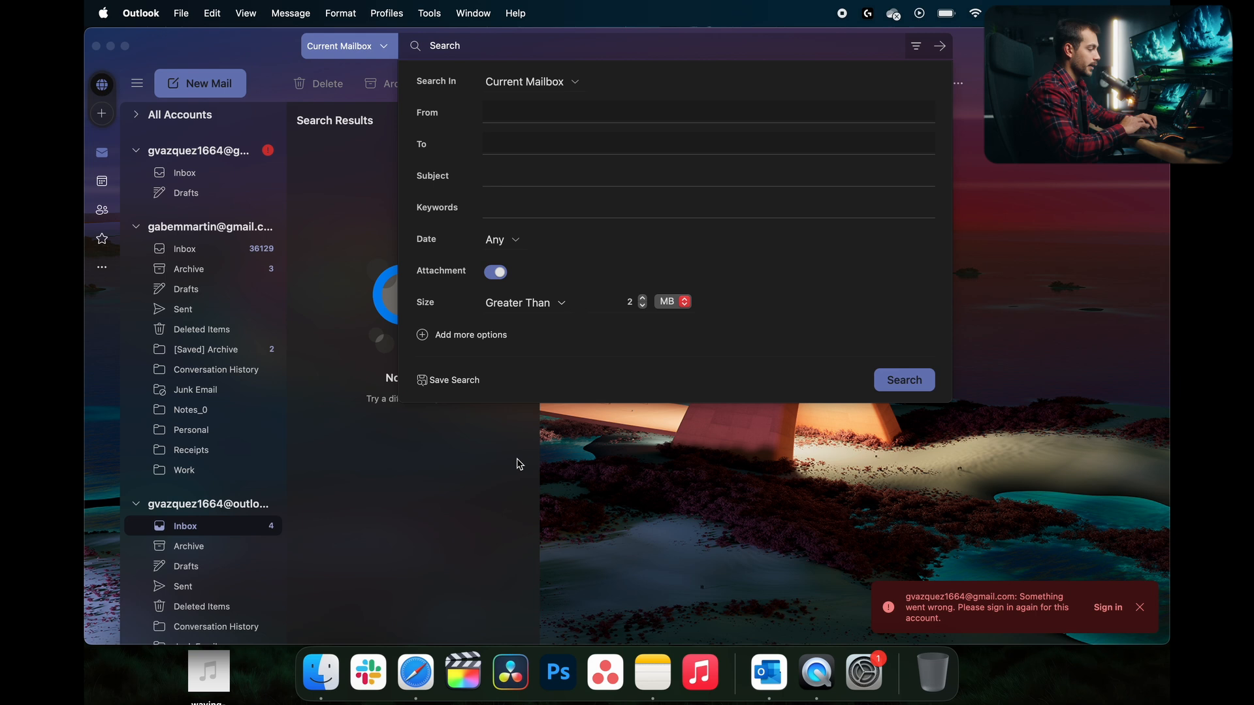
pyautogui.click(643, 297)
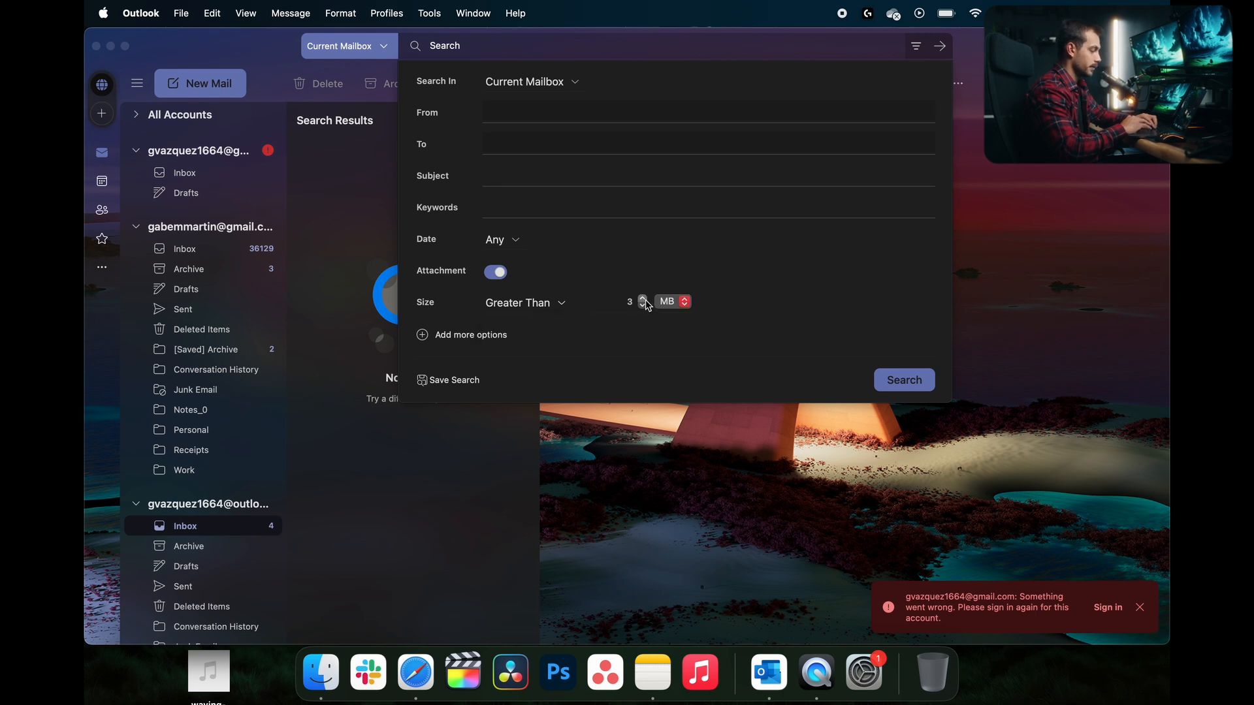
pyautogui.click(642, 298)
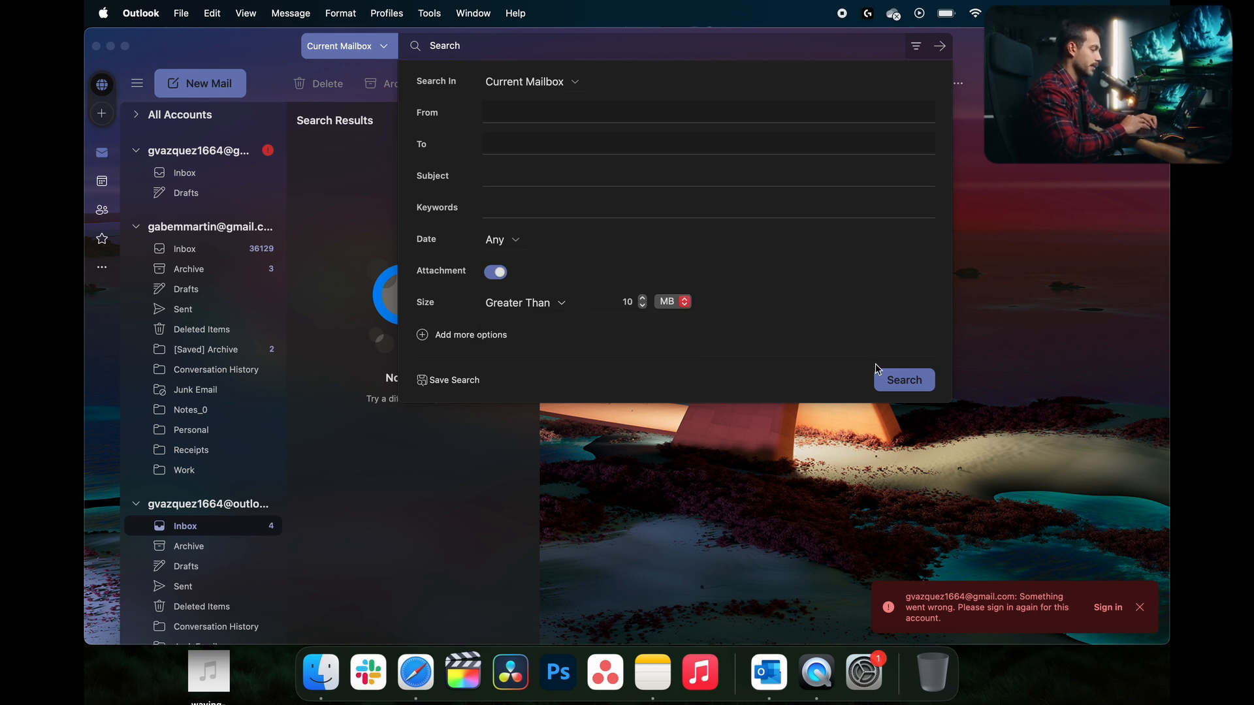
pyautogui.moveTo(806, 350)
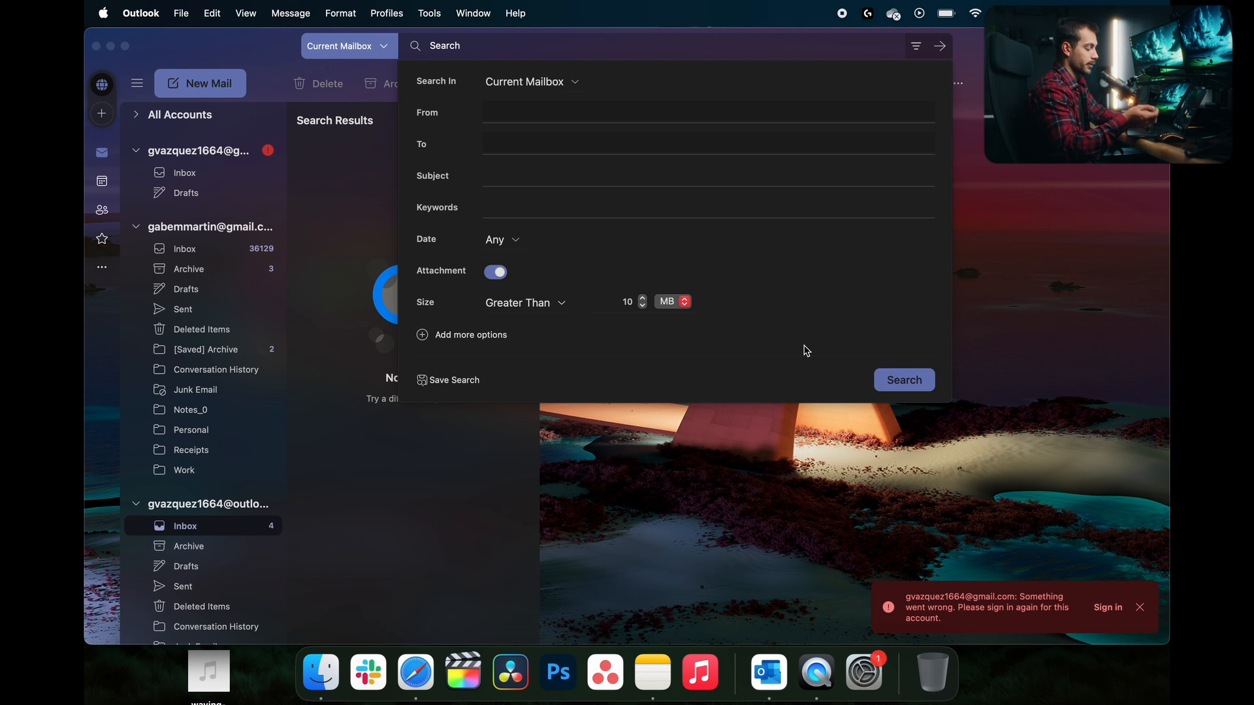
pyautogui.click(902, 380)
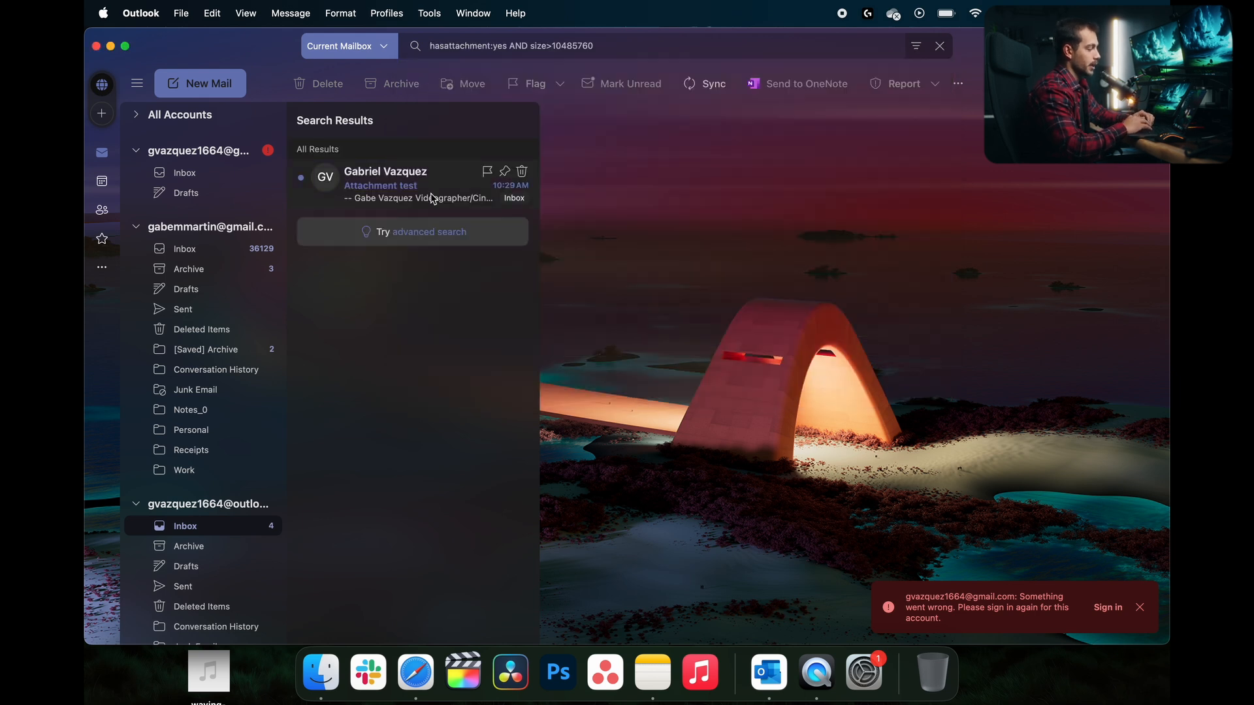
# Delete the 22.7 MB 'Attachment test' message and permanently remove it from Deleted Items
pyautogui.click(384, 184)
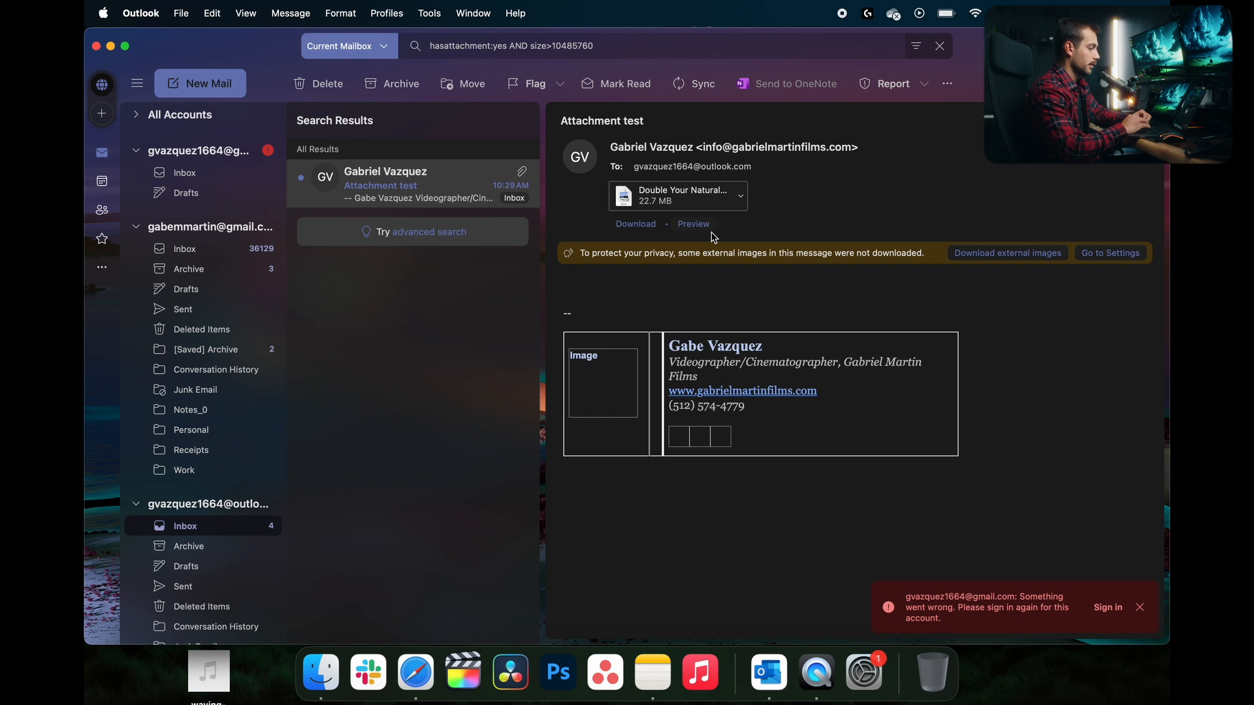
pyautogui.moveTo(543, 186)
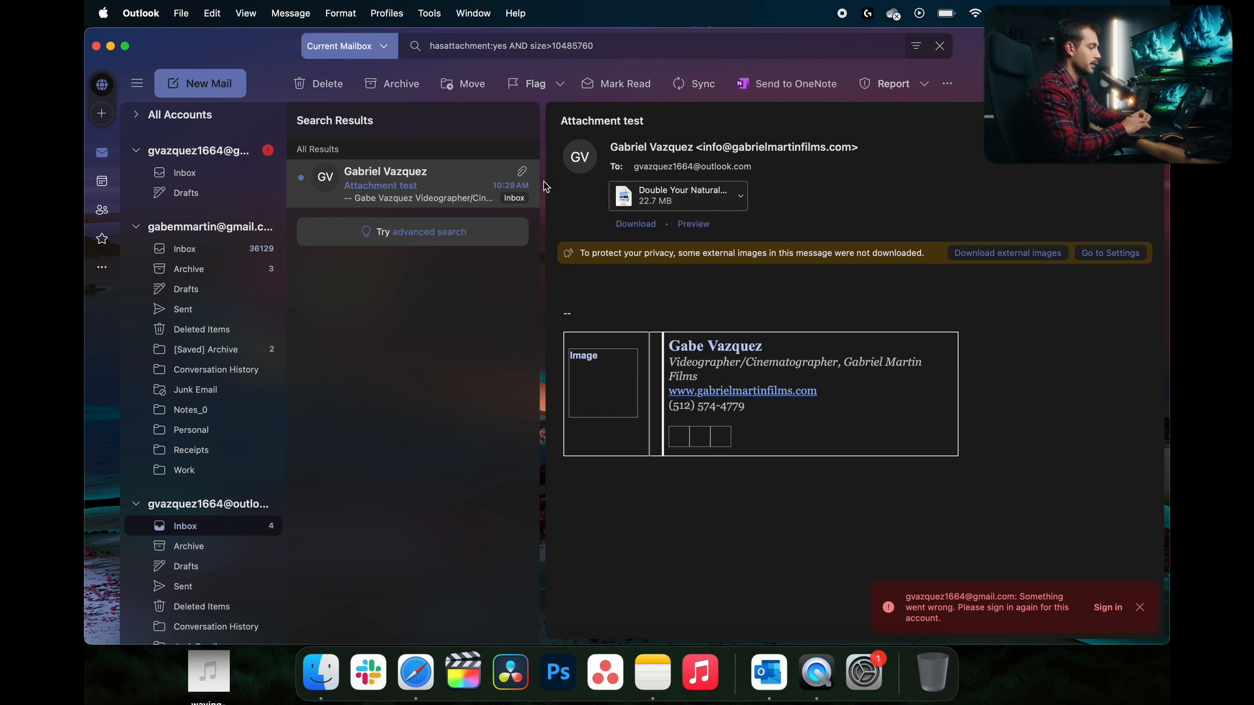
pyautogui.click(317, 83)
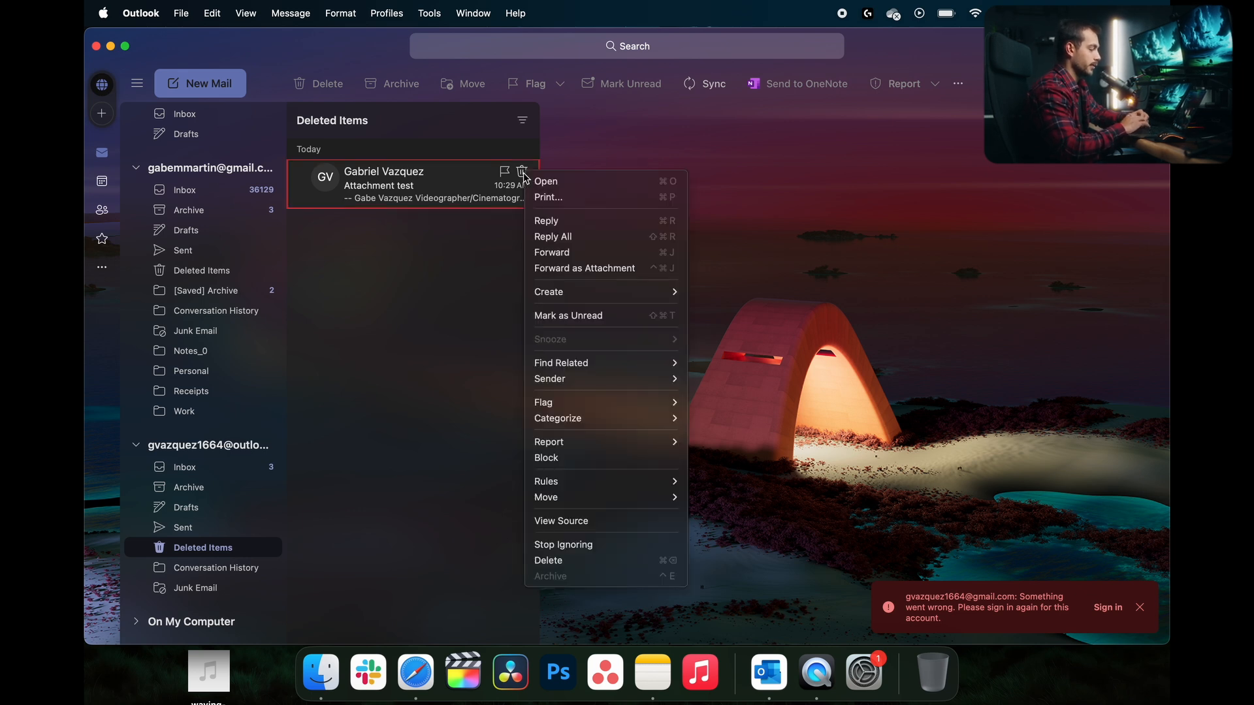
pyautogui.click(481, 298)
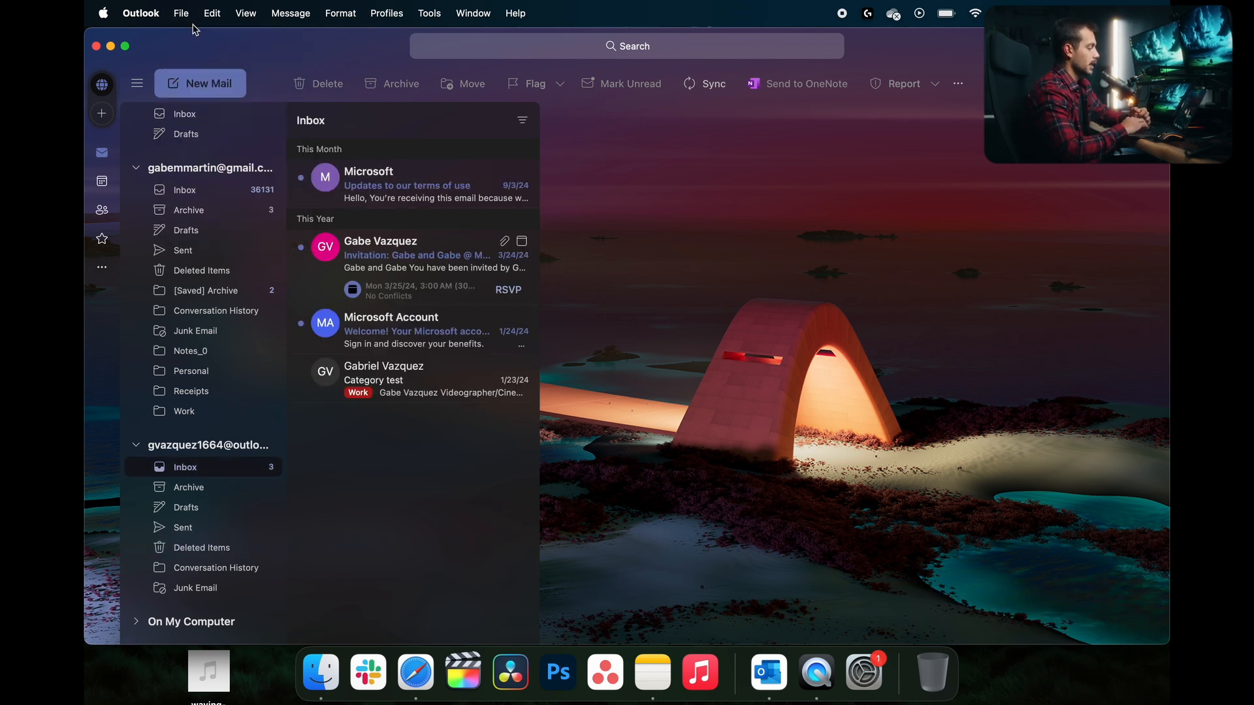
pyautogui.moveTo(296, 23)
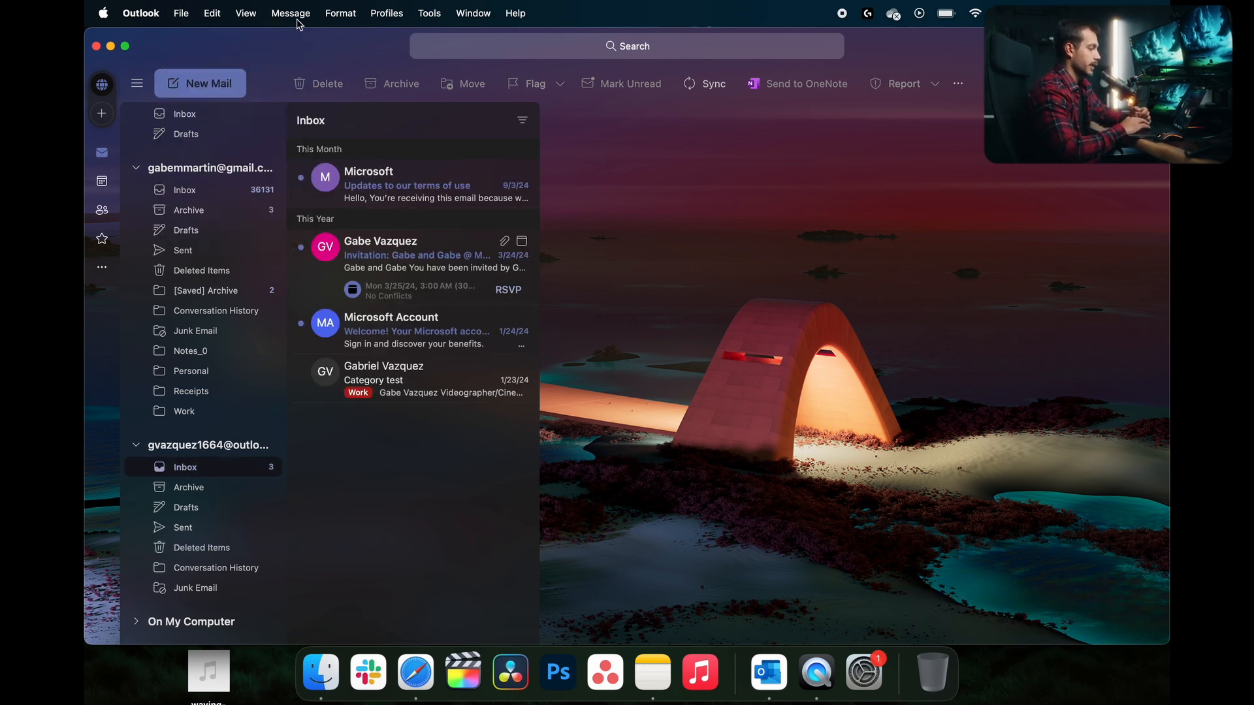
# Start File > Export… with all item types, saving 'Outlook for Mac Archive' .olm to the Desktop
pyautogui.click(514, 13)
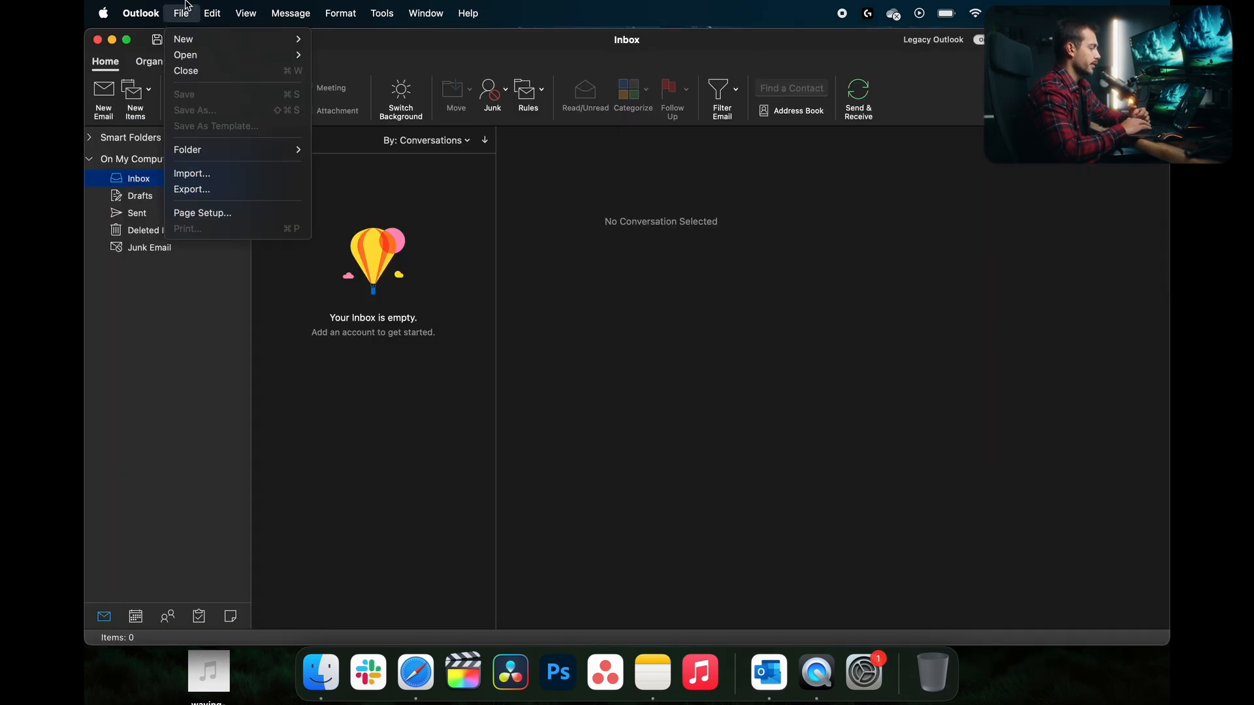
pyautogui.moveTo(190, 189)
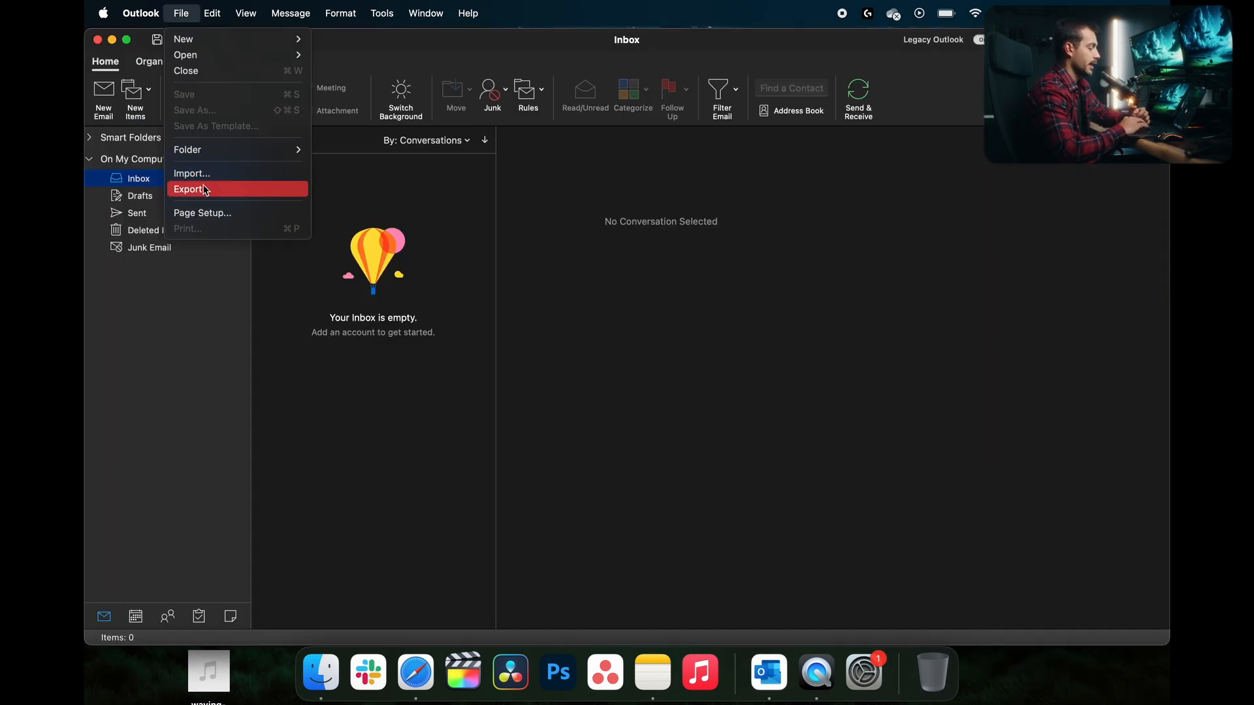
pyautogui.click(191, 189)
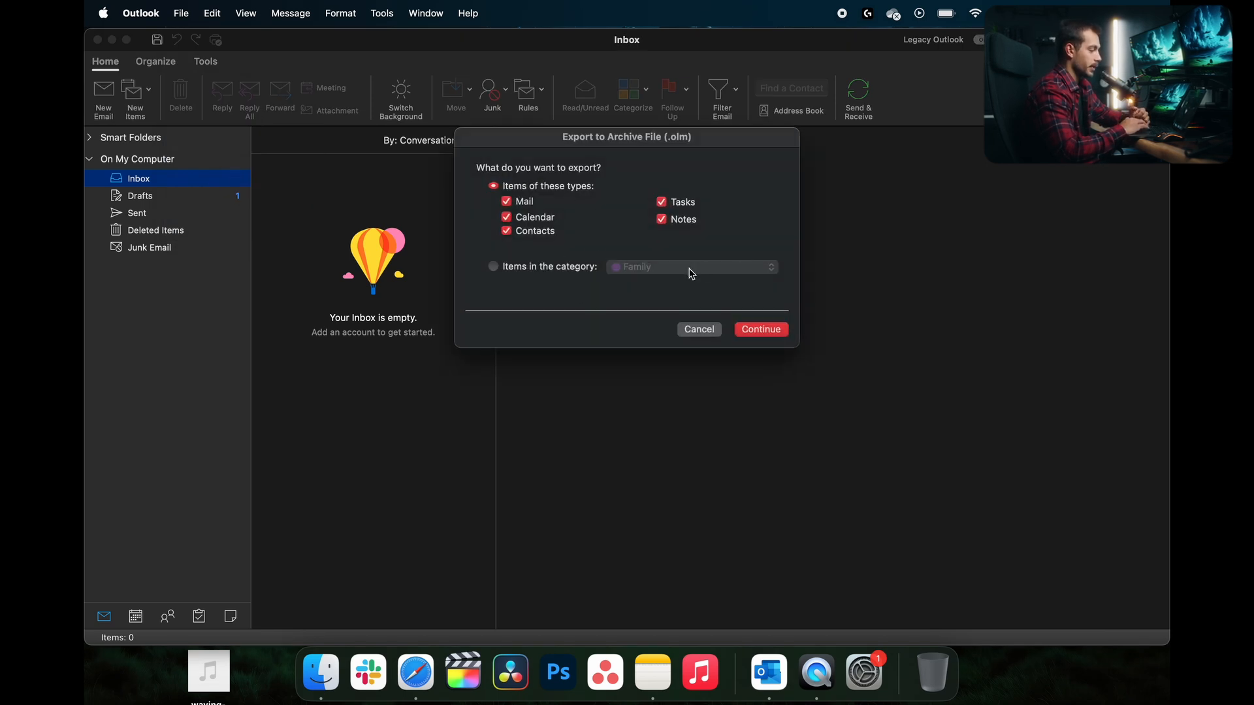
pyautogui.click(760, 329)
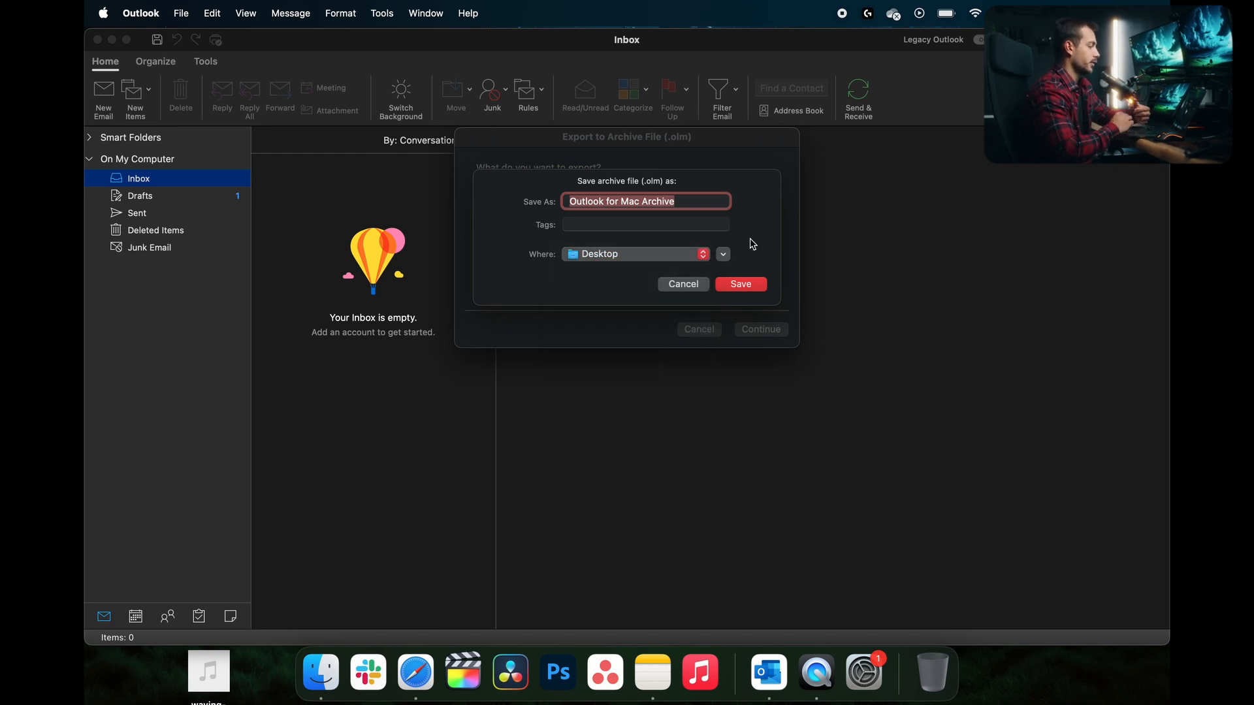
pyautogui.moveTo(742, 248)
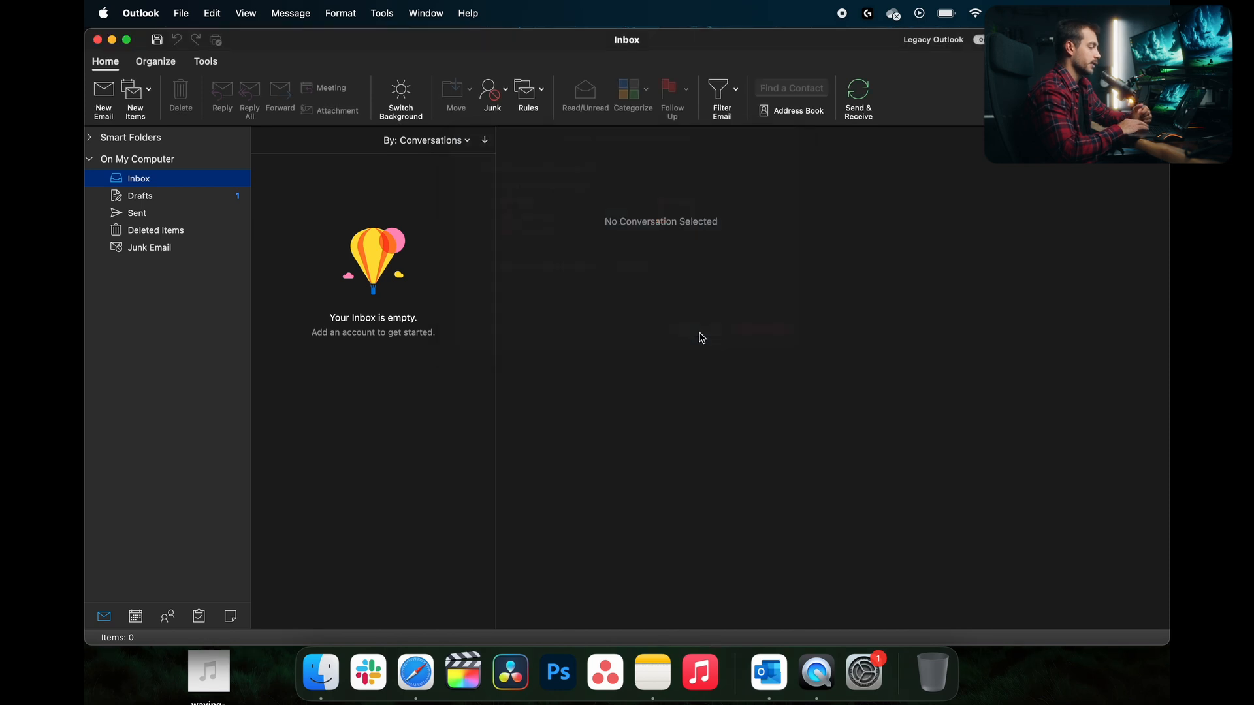
pyautogui.moveTo(677, 294)
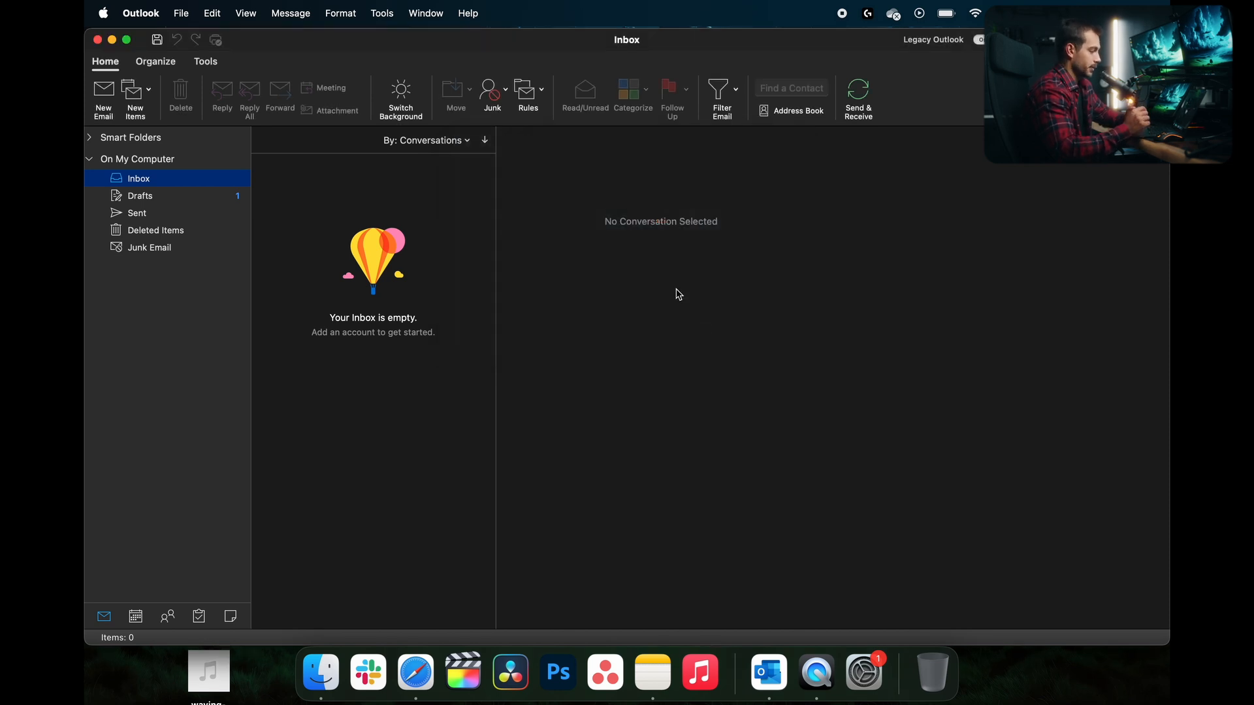